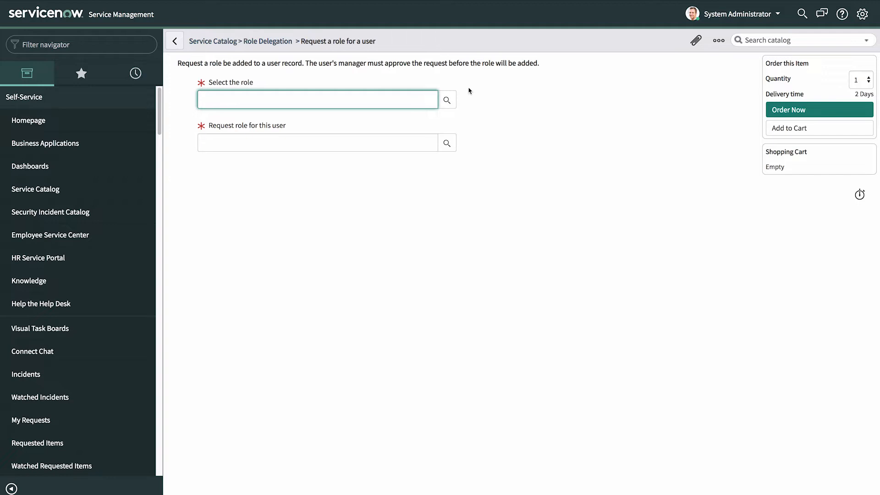
Request the action_designer role for user Aileen Mottern.
type("action")
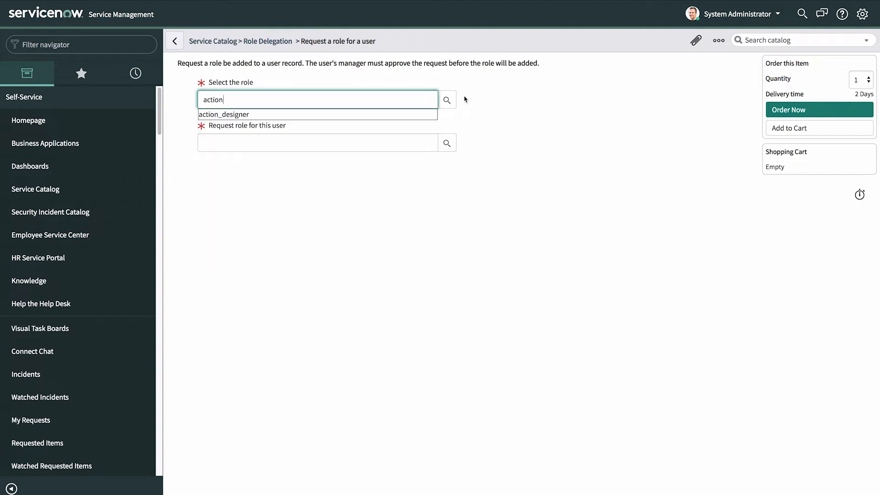
left_click(223, 114)
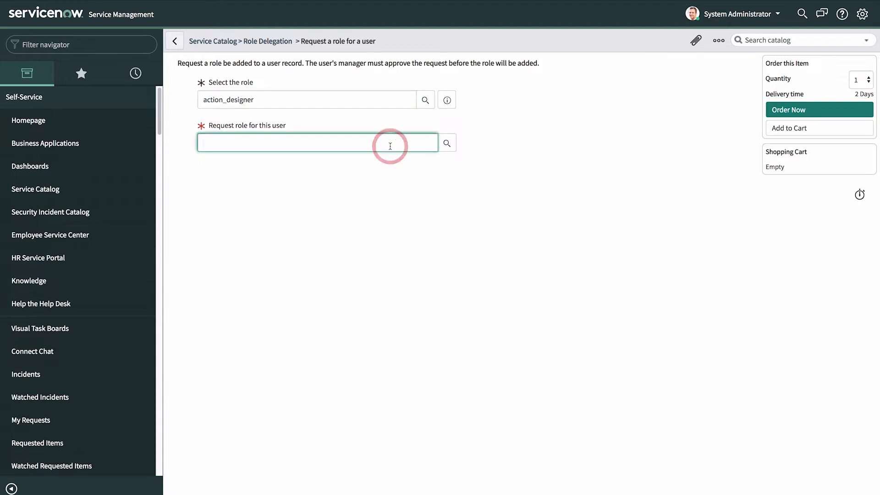
type("Aileen Mottern")
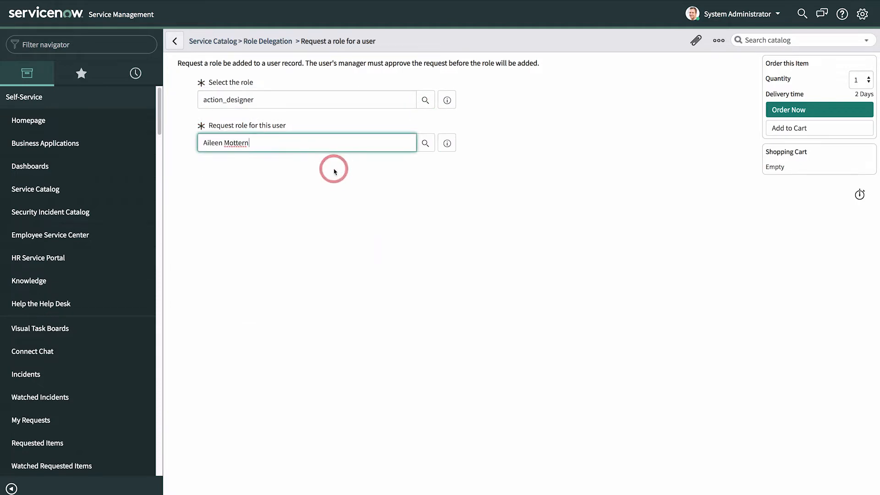
mouse_move(781, 112)
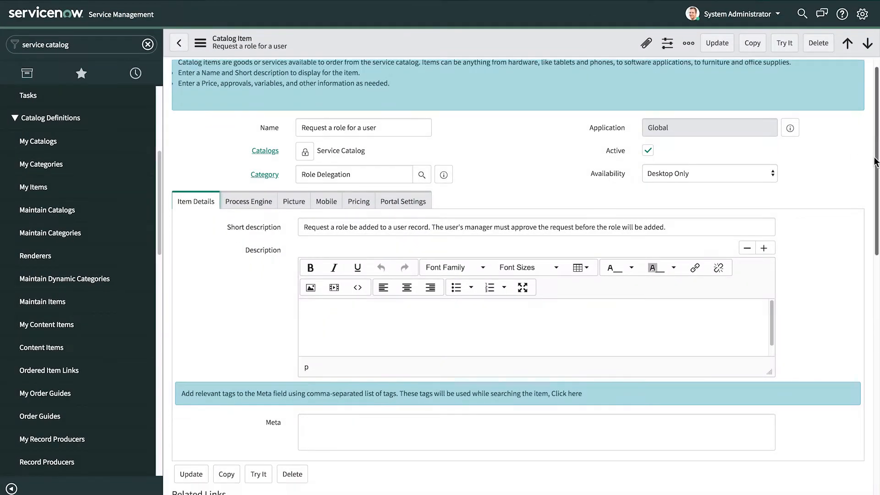
Scroll past the item's two reference variables and view its Process Engine settings.
scroll("down", 3)
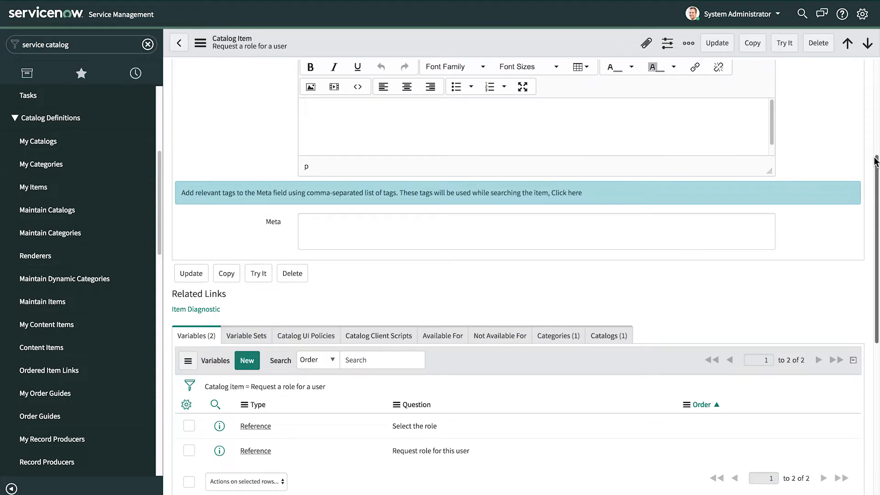
scroll("down", 3)
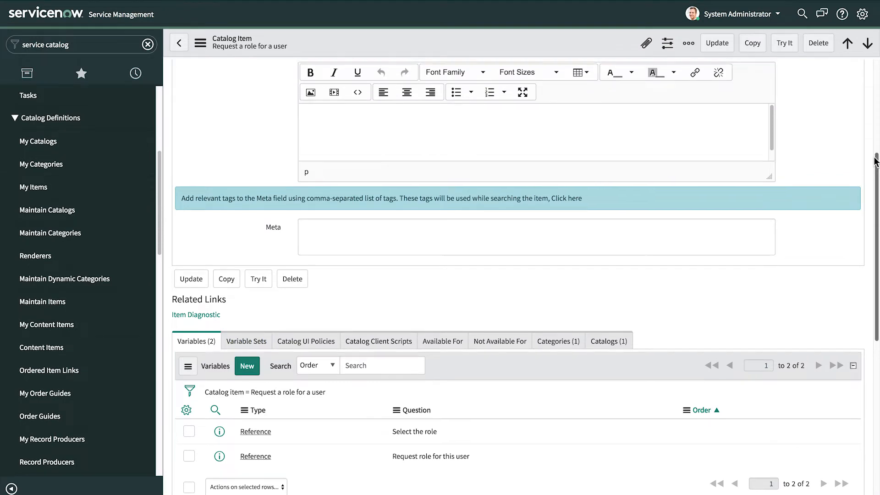
left_click(163, 204)
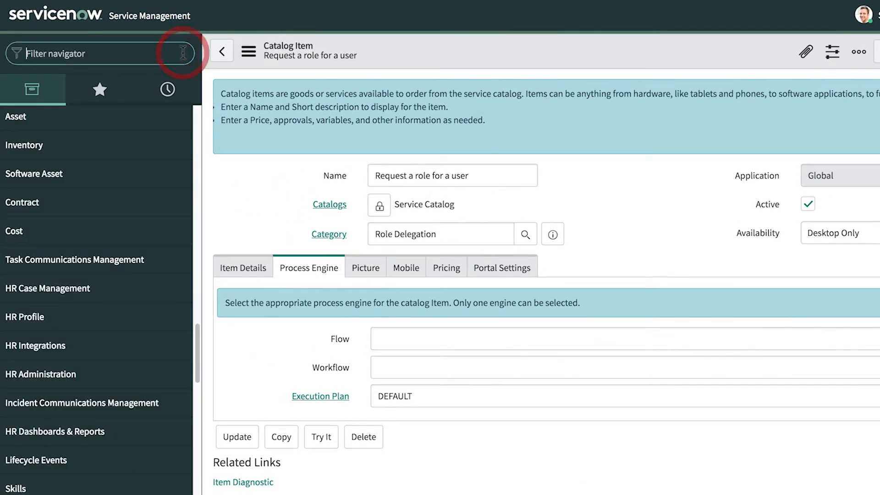
Open Studio and create the External Approvals Spoke application.
type("studio")
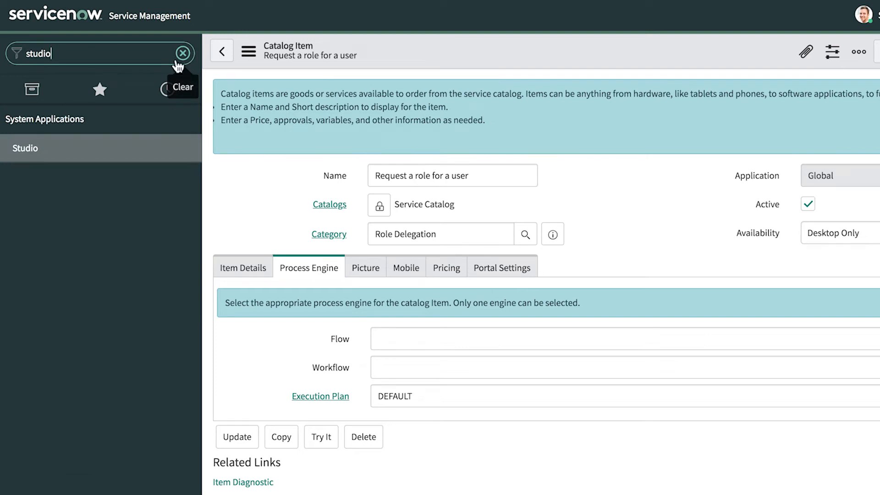
left_click(25, 148)
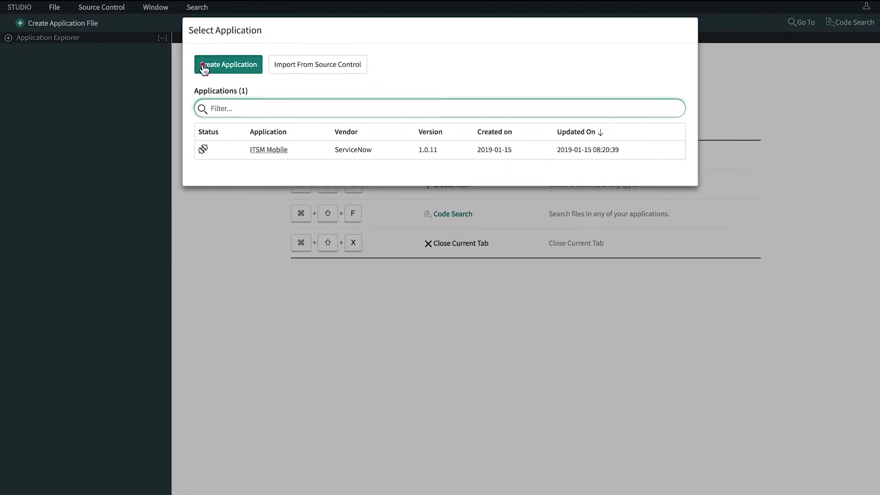
left_click(227, 64)
type("External")
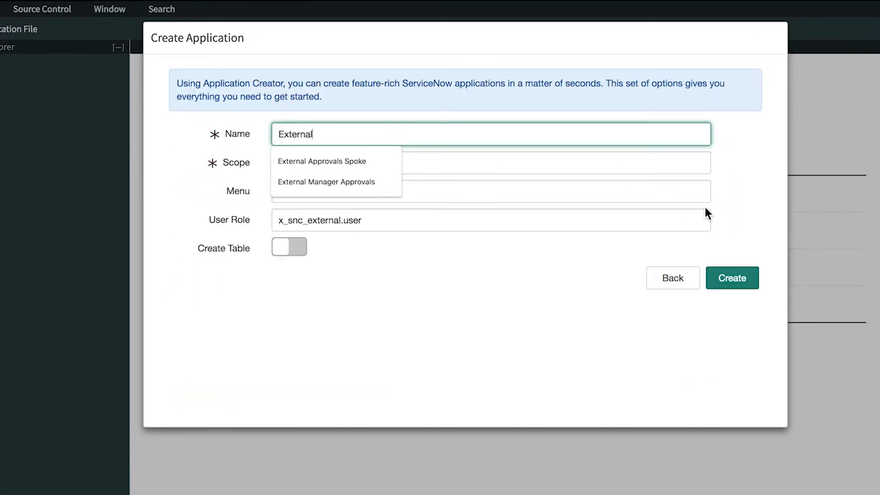
left_click(322, 161)
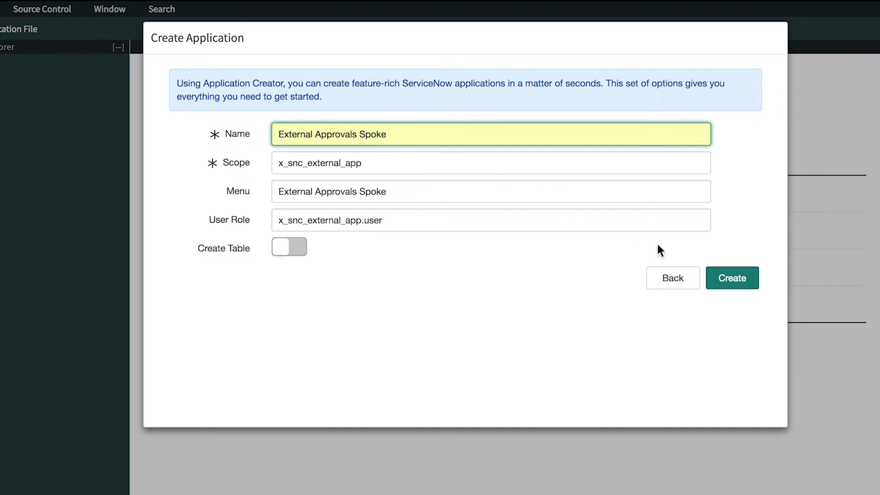
left_click(731, 278)
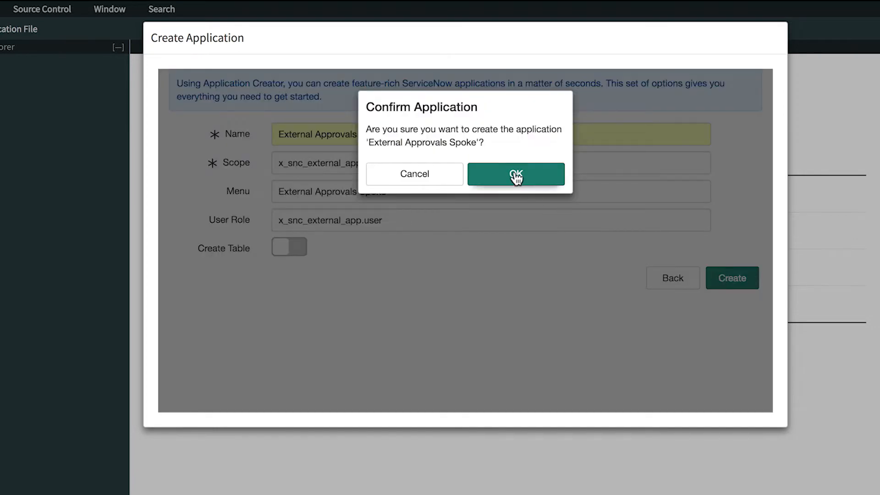
left_click(515, 175)
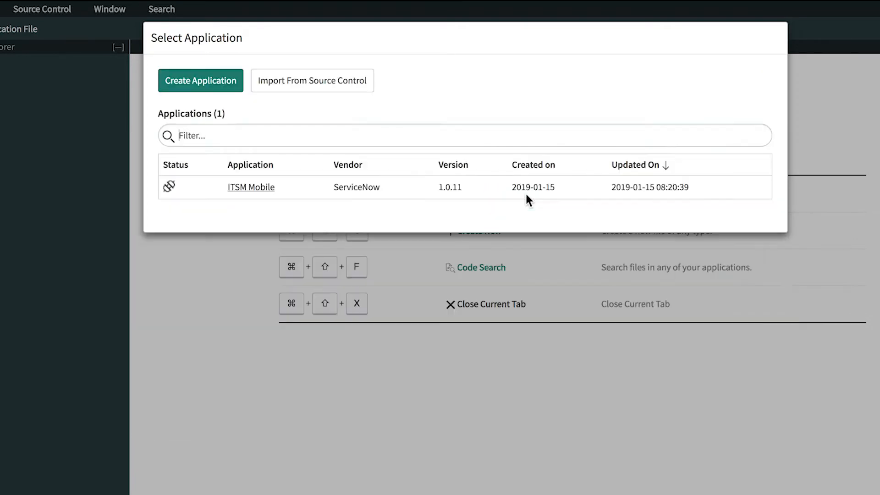
Add a Flow Designer flow named Add Role to User Record.
left_click(251, 187)
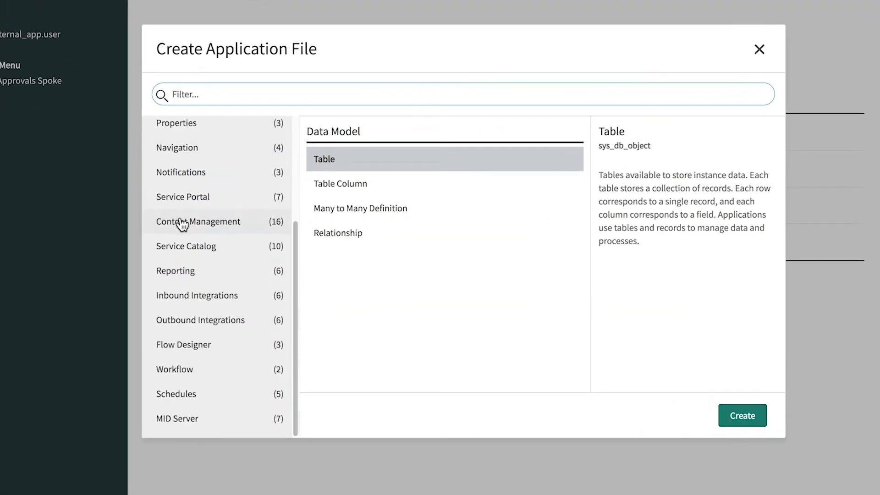
left_click(183, 344)
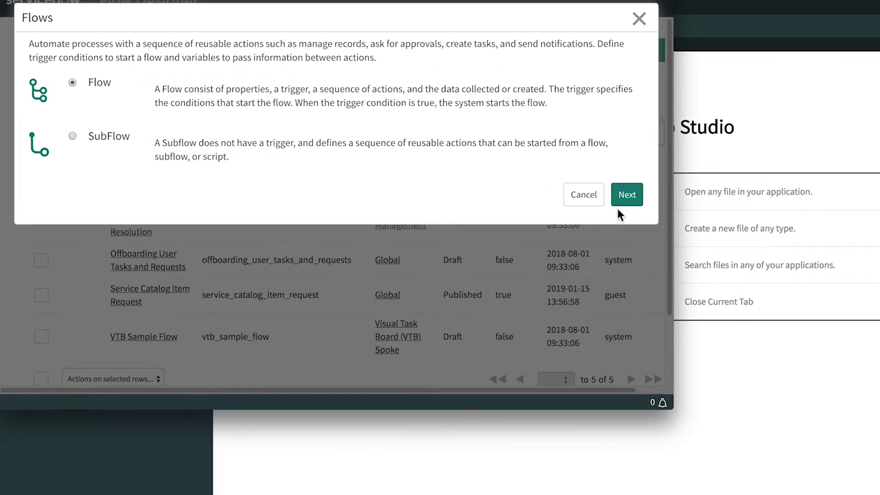
left_click(626, 194)
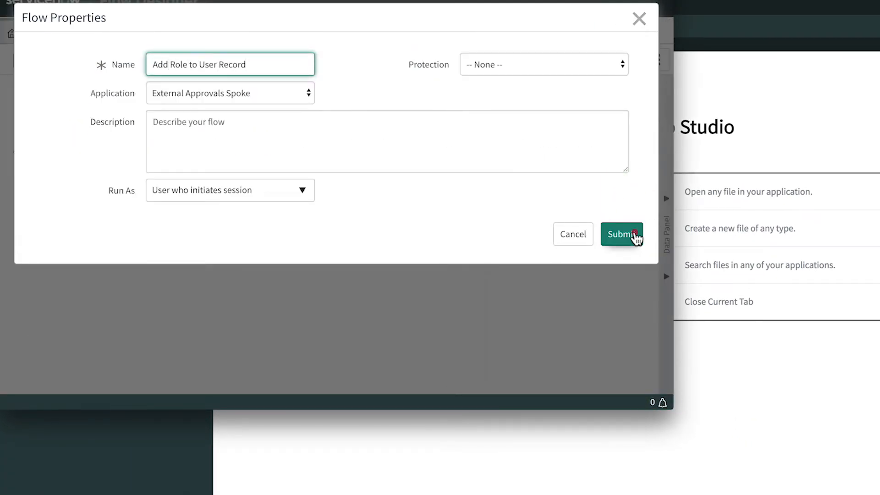
left_click(622, 234)
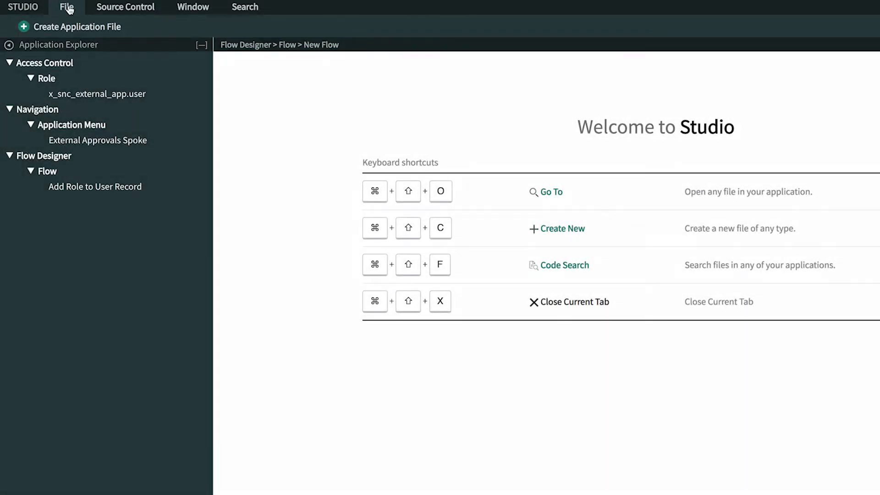
Add a developer with Flow Designer file access through Manage Developers and save.
left_click(66, 7)
type("adela")
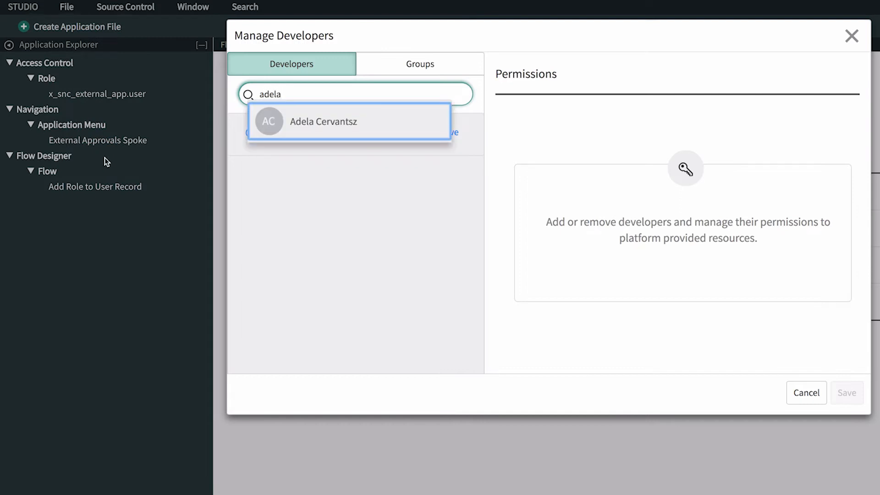
left_click(348, 122)
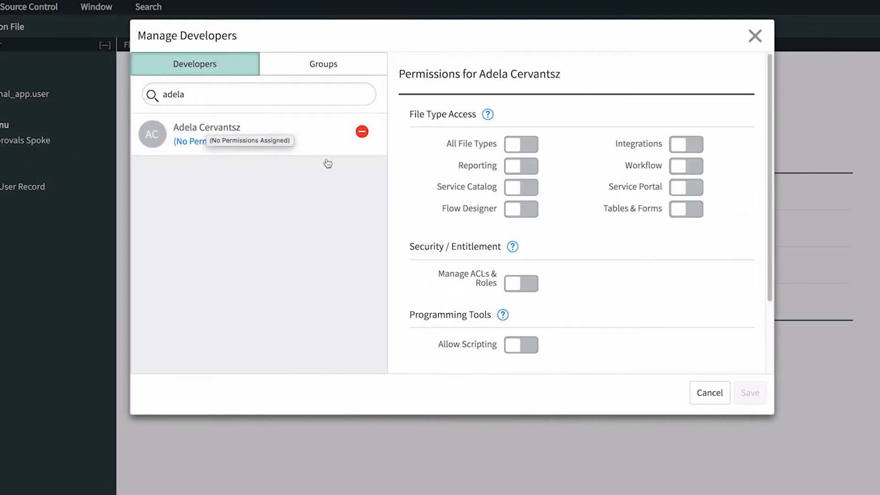
left_click(520, 208)
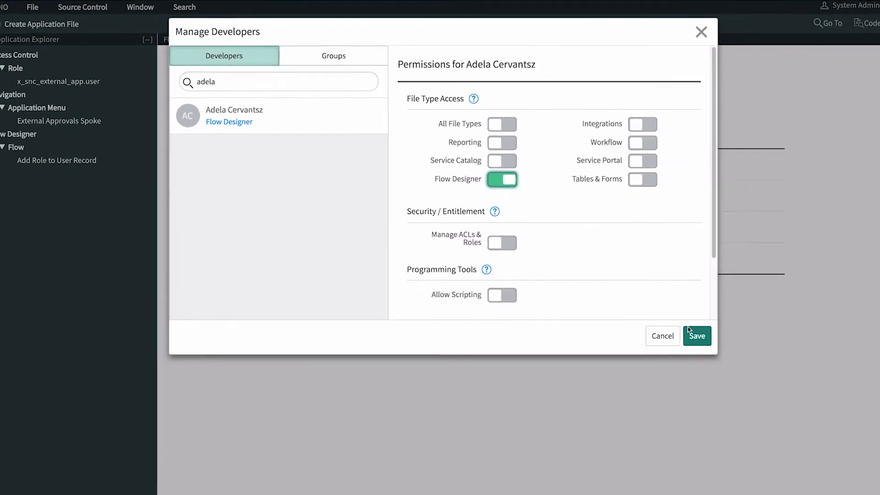
left_click(697, 335)
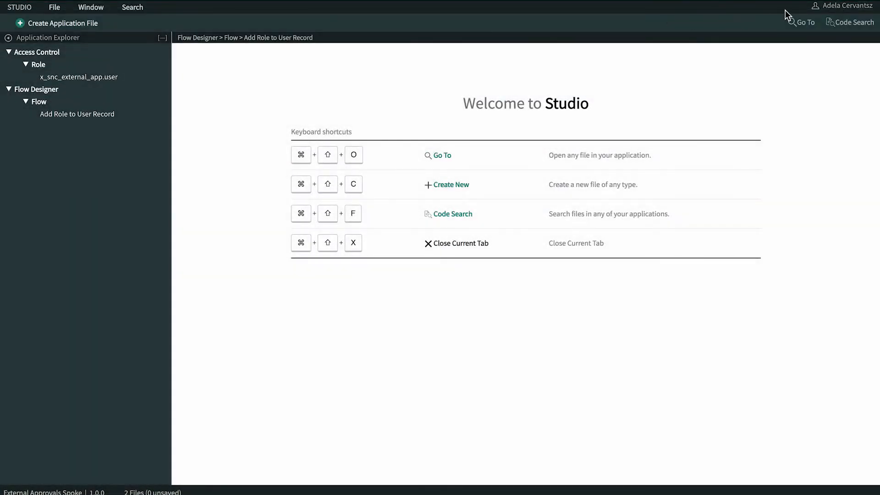
mouse_move(842, 6)
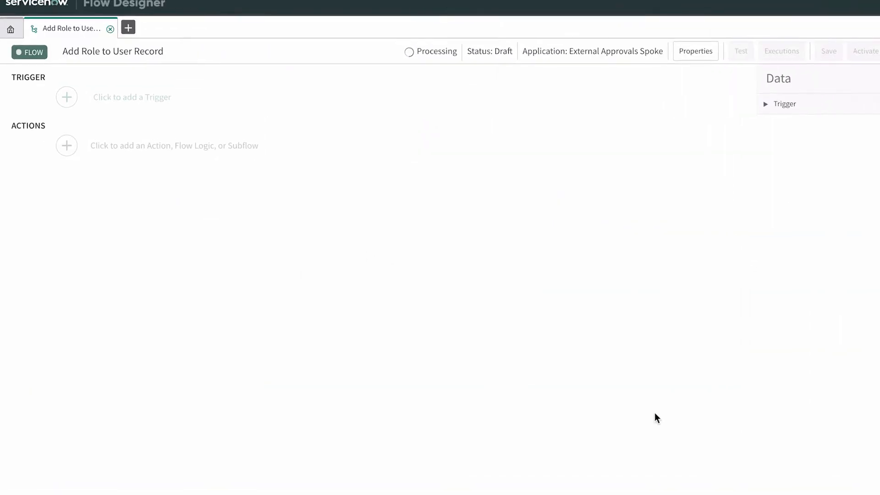
Set the flow trigger to Service Catalog.
left_click(66, 96)
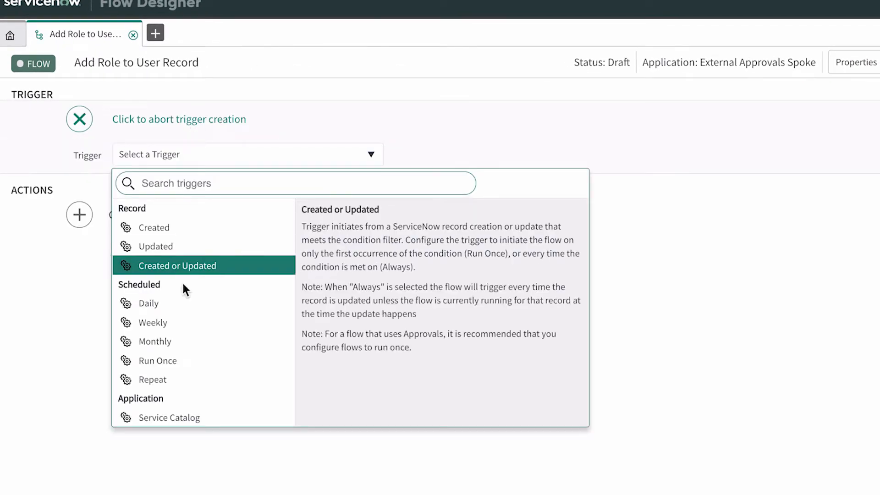
left_click(168, 417)
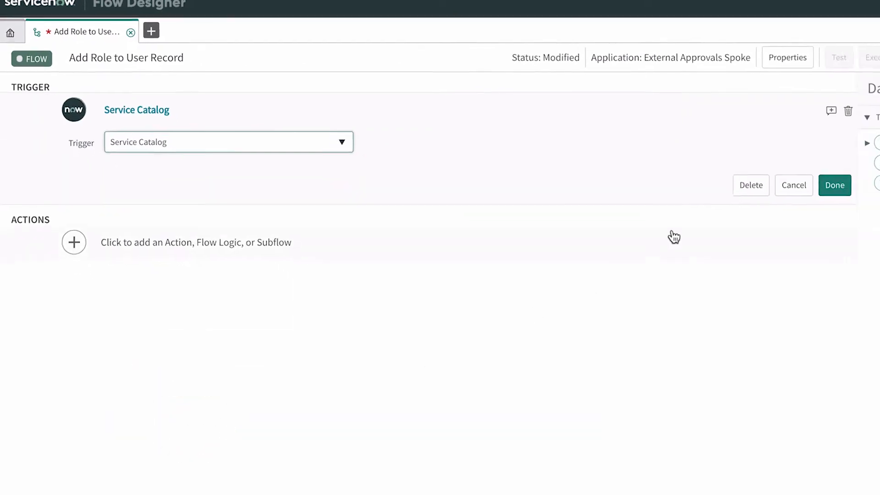
left_click(834, 185)
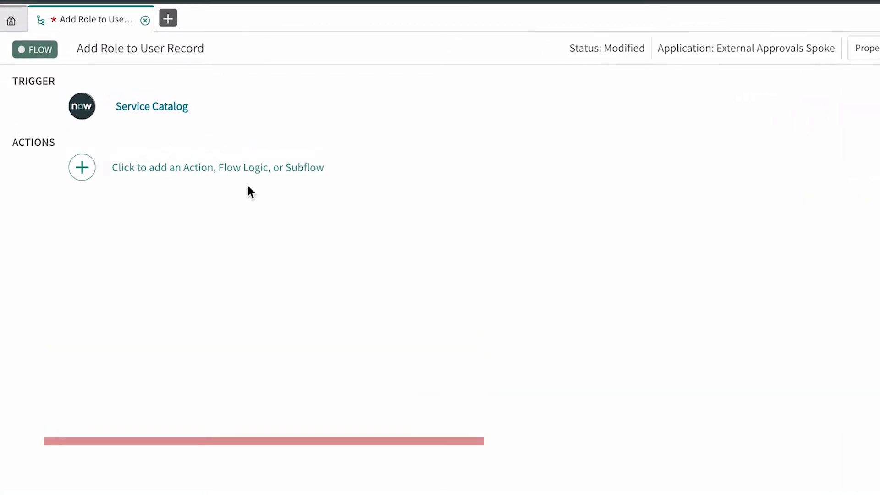
Add Get Catalog Variables taking user and role from 'Request a role for a user'.
left_click(82, 167)
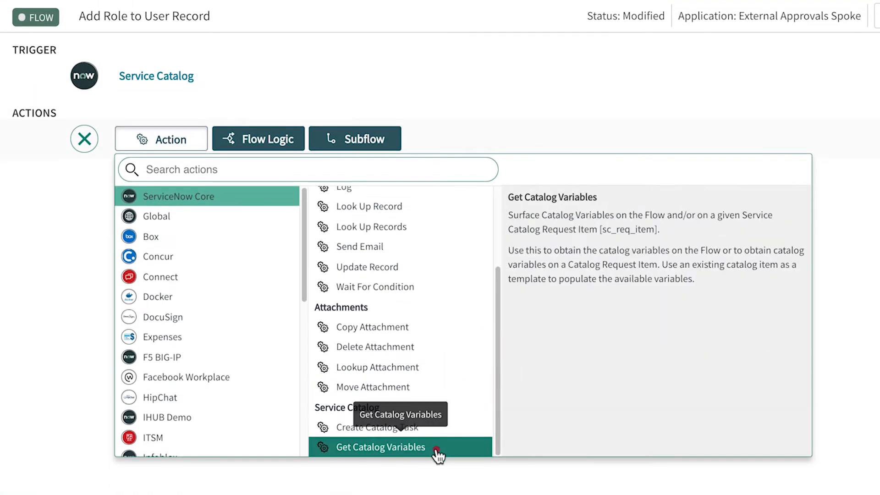
left_click(381, 447)
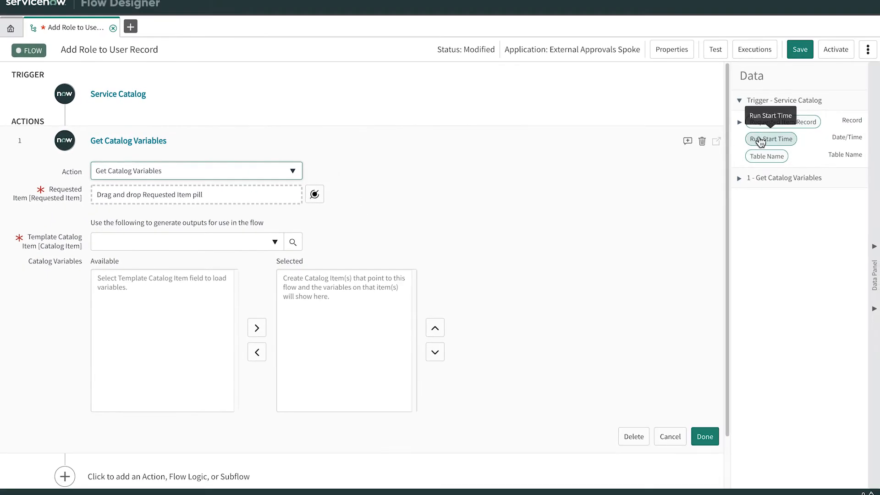
left_click(772, 121)
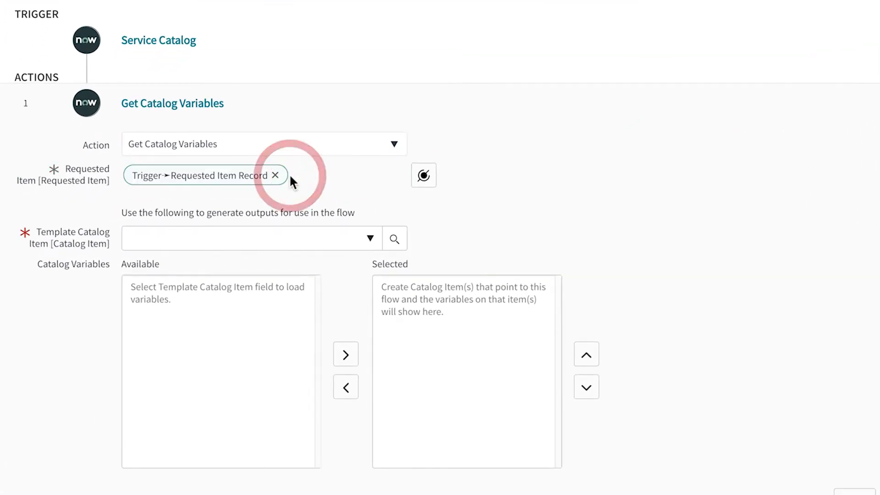
left_click(394, 238)
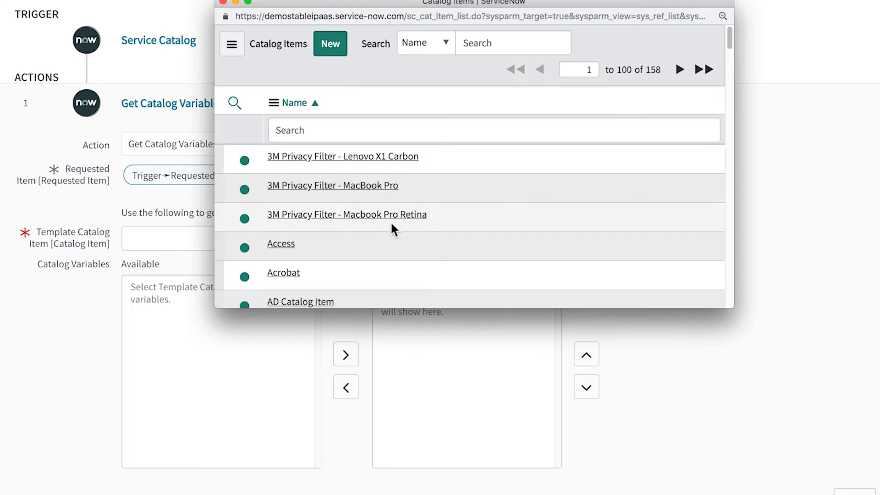
type("request a role for a user")
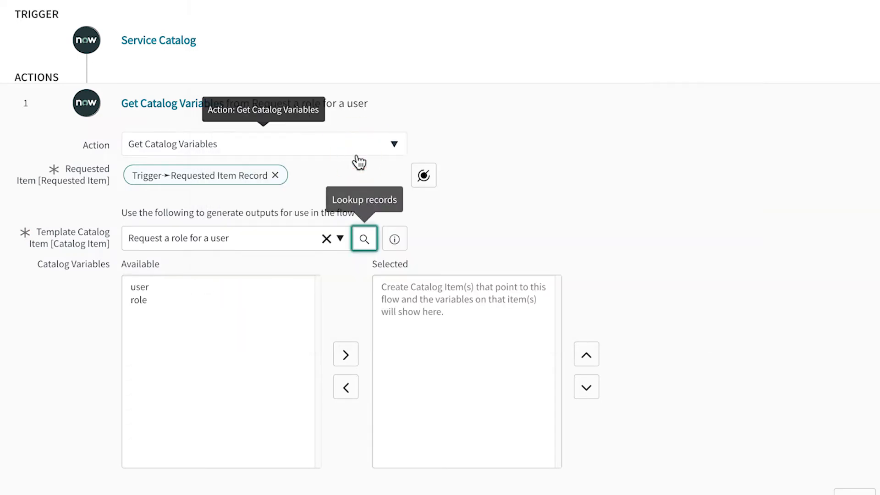
left_click(221, 293)
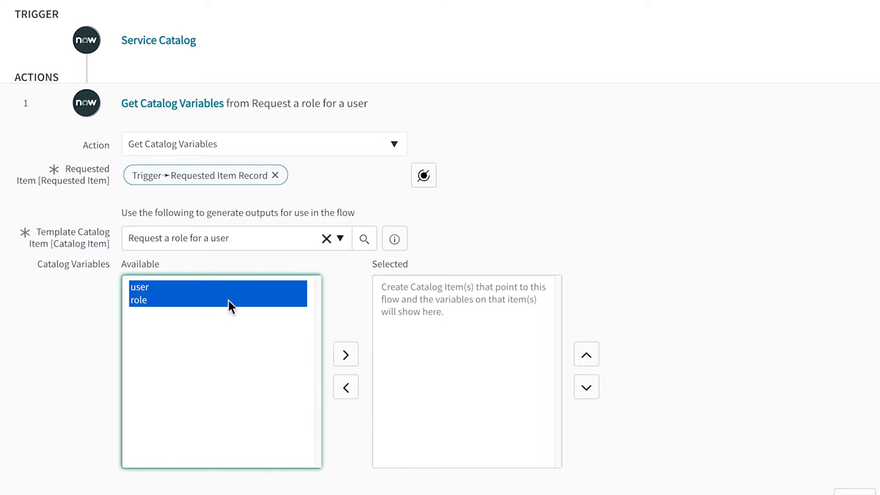
left_click(345, 354)
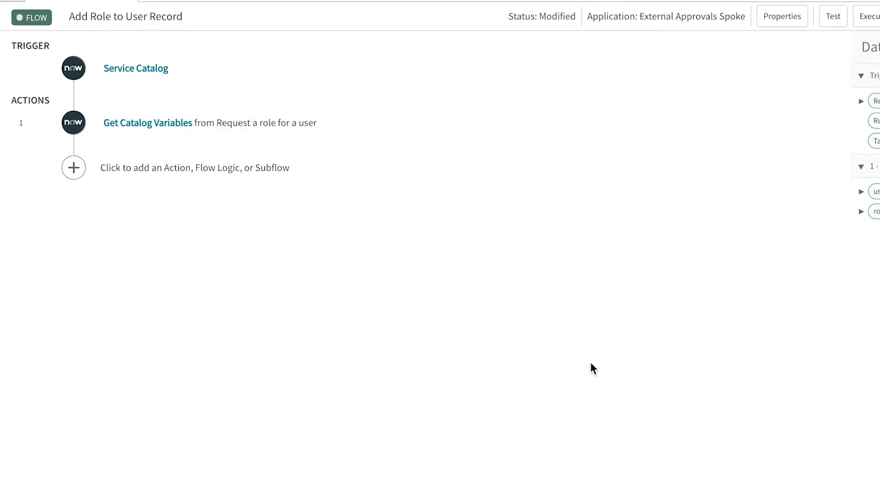
Add Ask For Approval on the Requested Item with manager Approve and Reject rule sets.
left_click(72, 167)
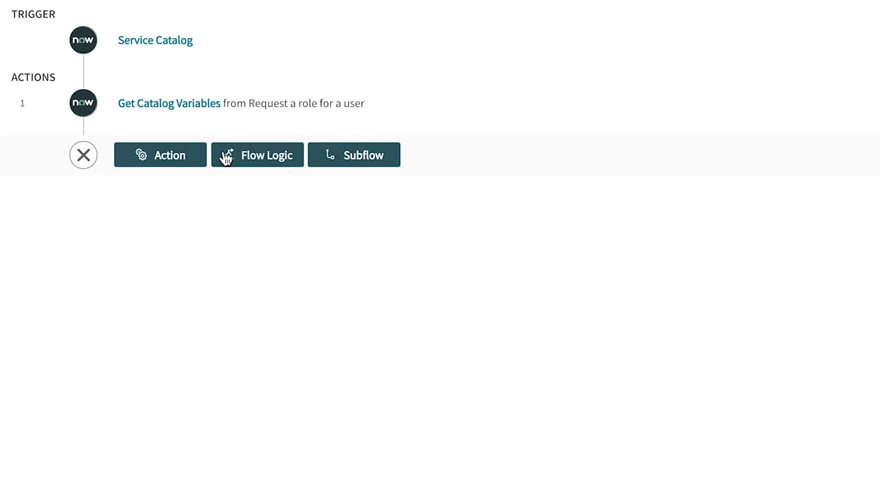
left_click(160, 155)
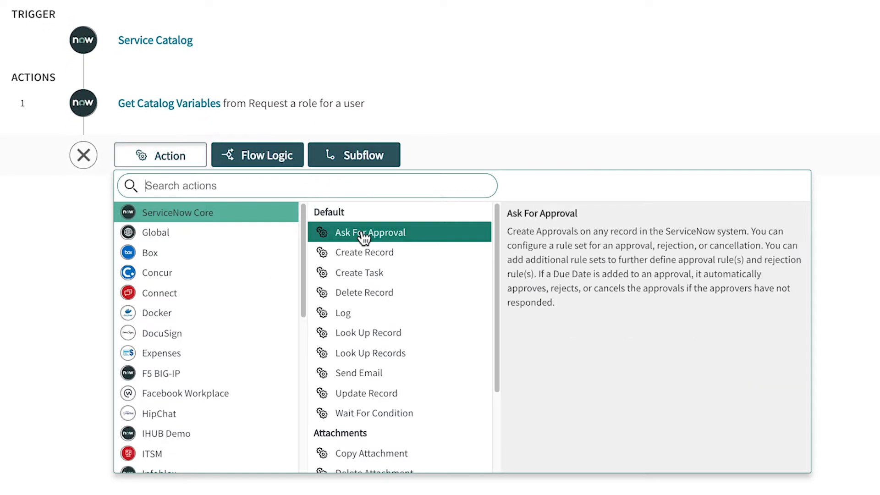
left_click(369, 232)
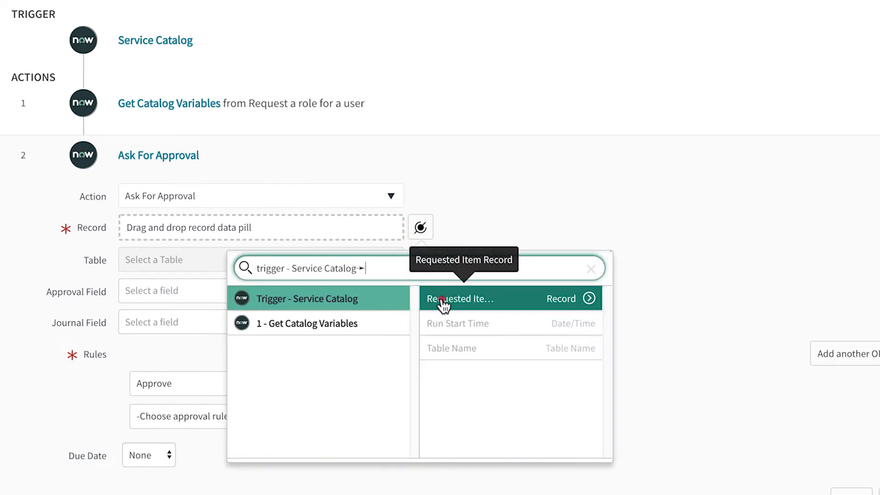
left_click(460, 298)
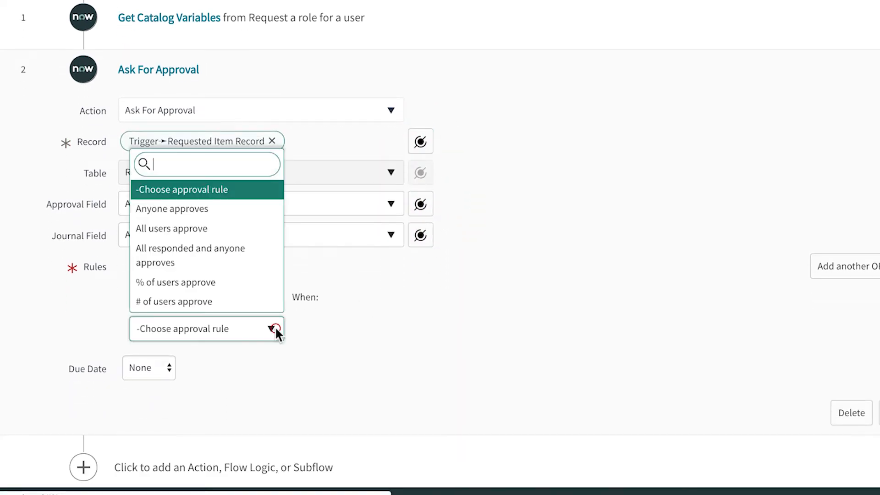
left_click(173, 208)
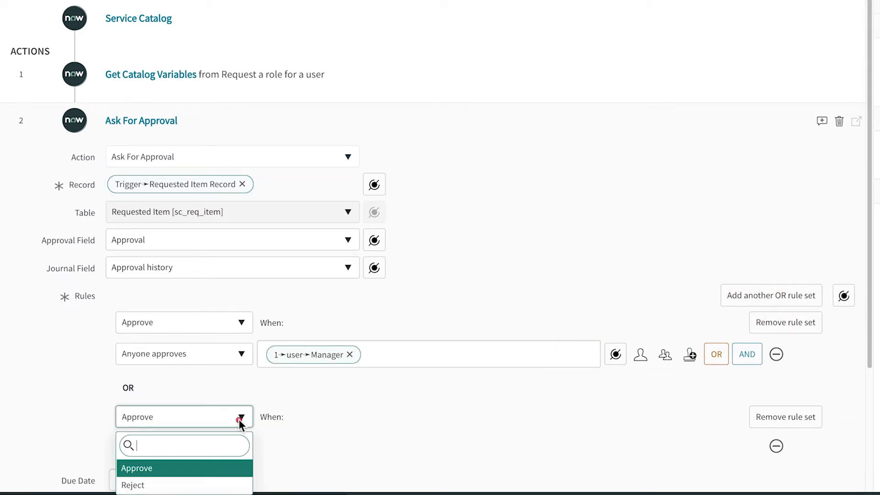
left_click(133, 485)
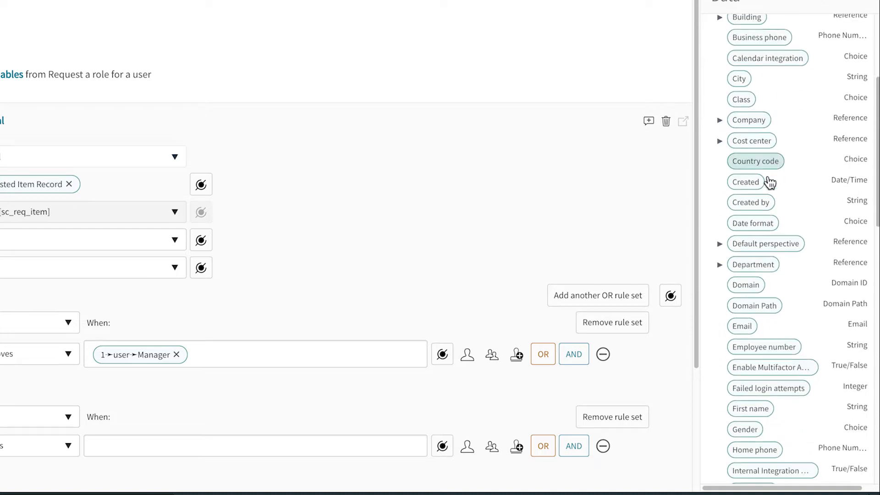
scroll("down", 3)
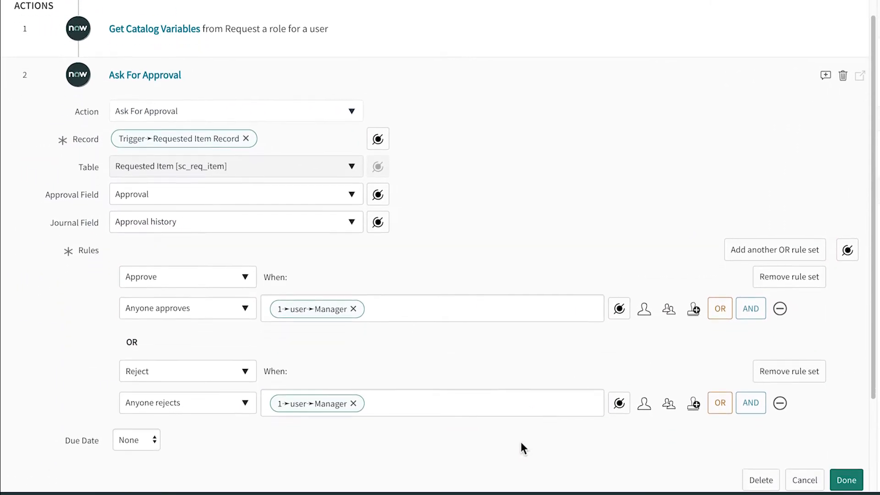
left_click(846, 480)
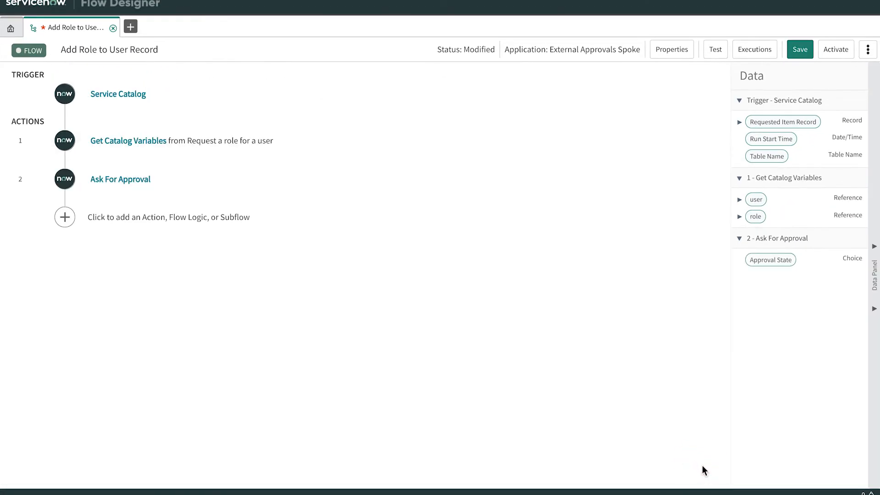
Add an If condition checking that Approval State is Approved.
left_click(800, 49)
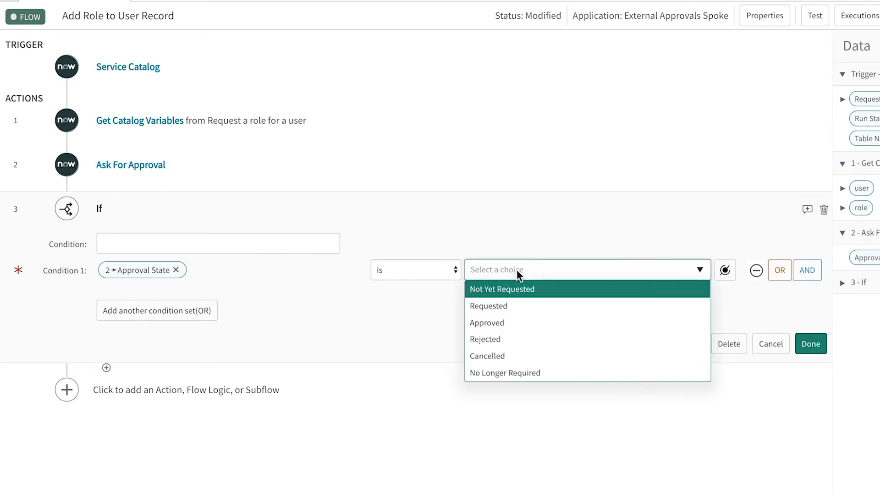
left_click(486, 322)
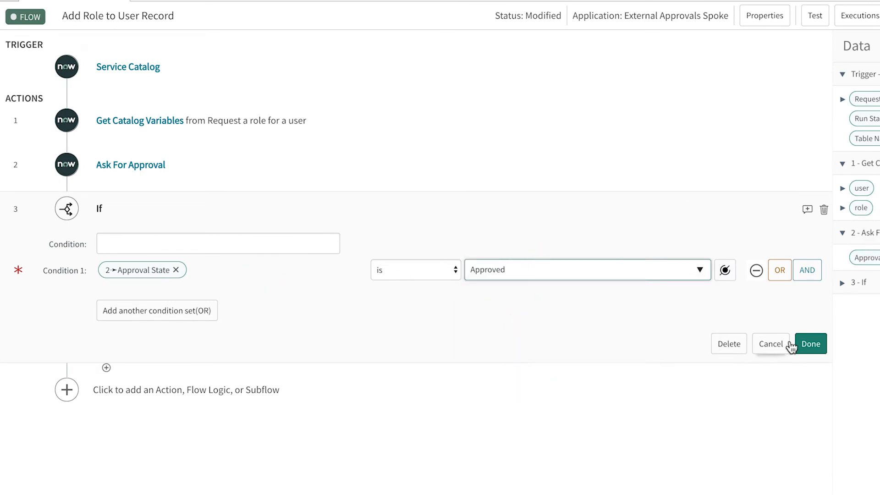
left_click(810, 344)
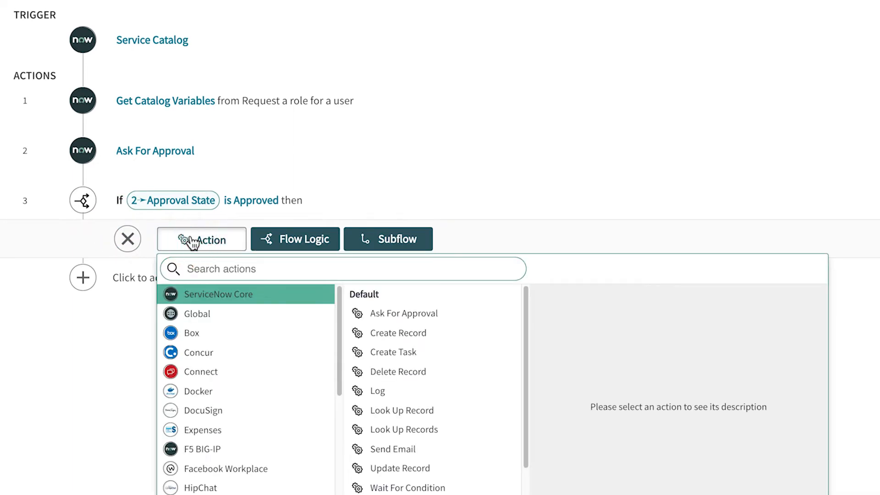
Inside the If, create a User Role record with User and Role fields.
left_click(397, 333)
type("user role")
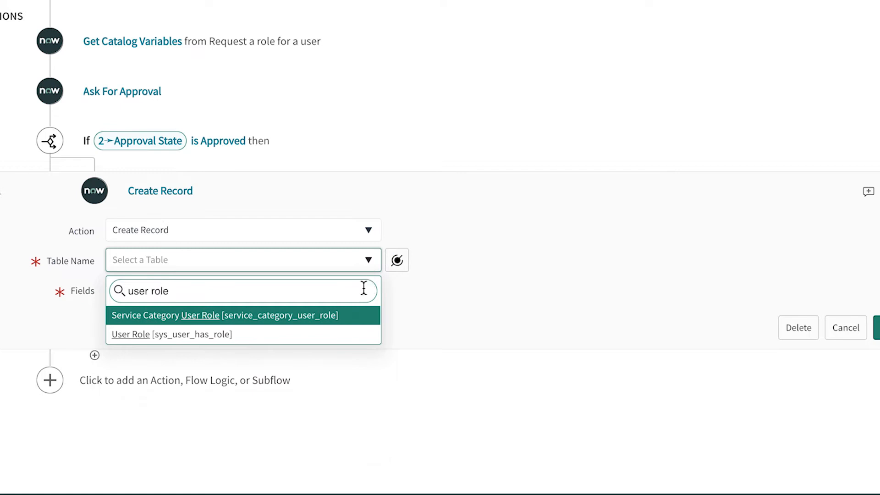
left_click(171, 334)
type("ro")
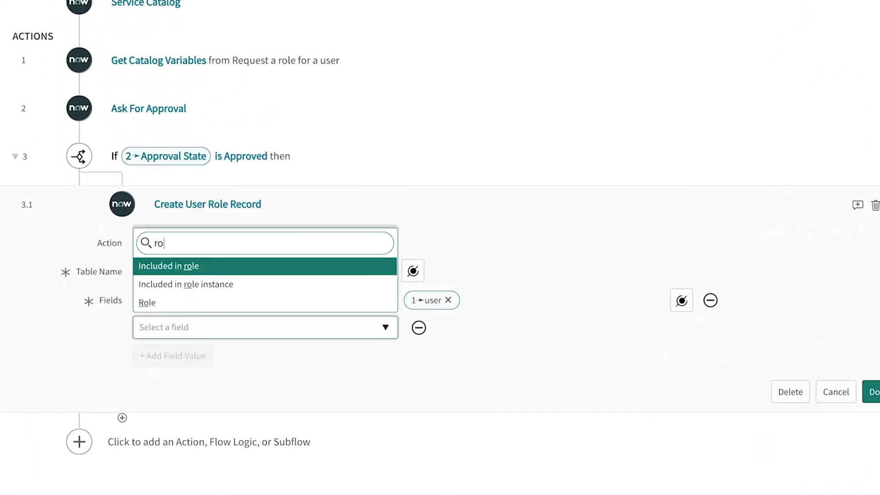
left_click(146, 302)
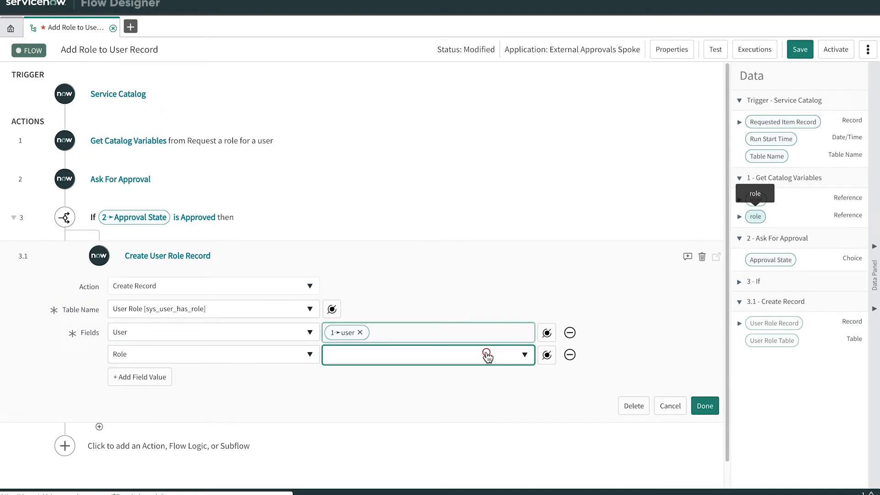
left_click(705, 405)
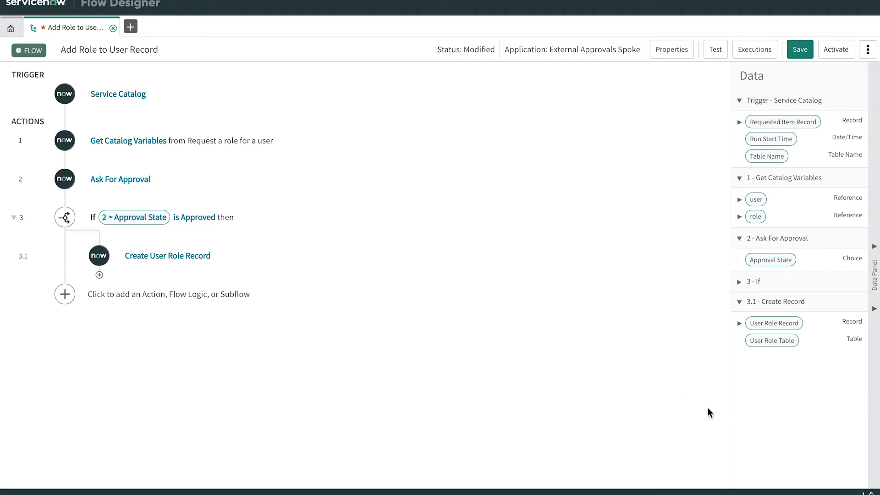
Add an Else branch with a Log action 'Request was rejected by' plus the manager.
left_click(64, 293)
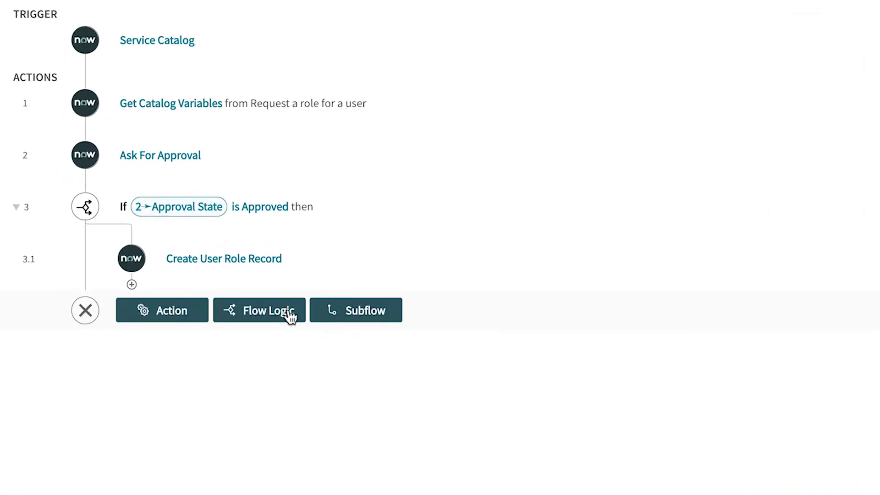
left_click(260, 310)
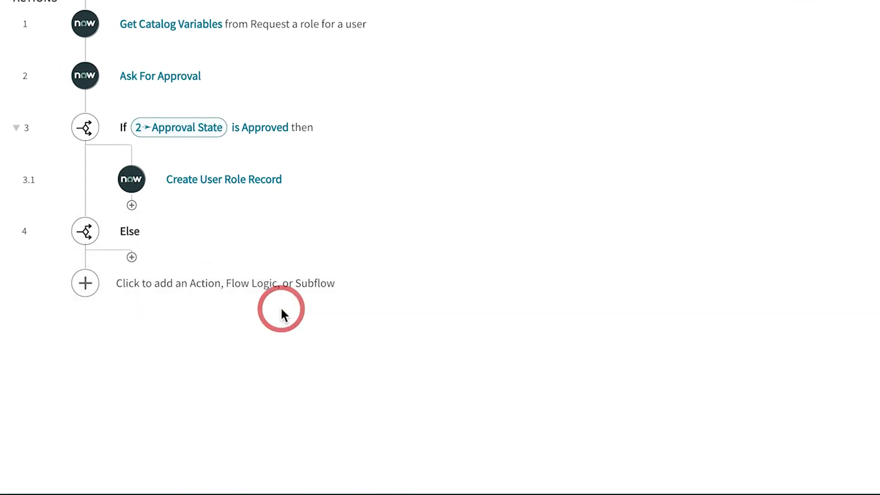
left_click(131, 257)
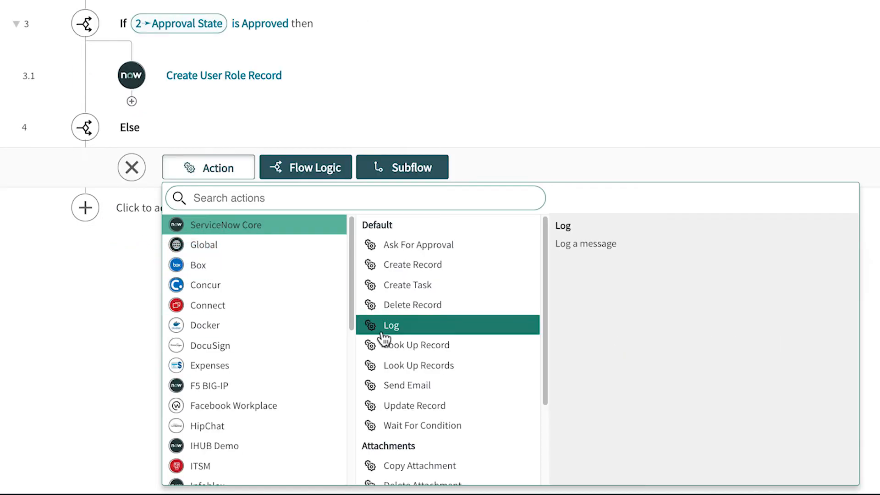
left_click(391, 325)
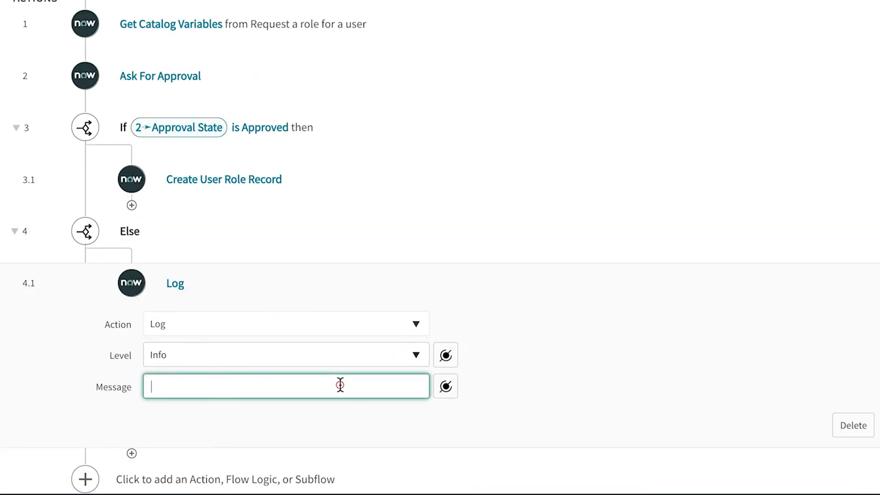
type("Request was rejected by")
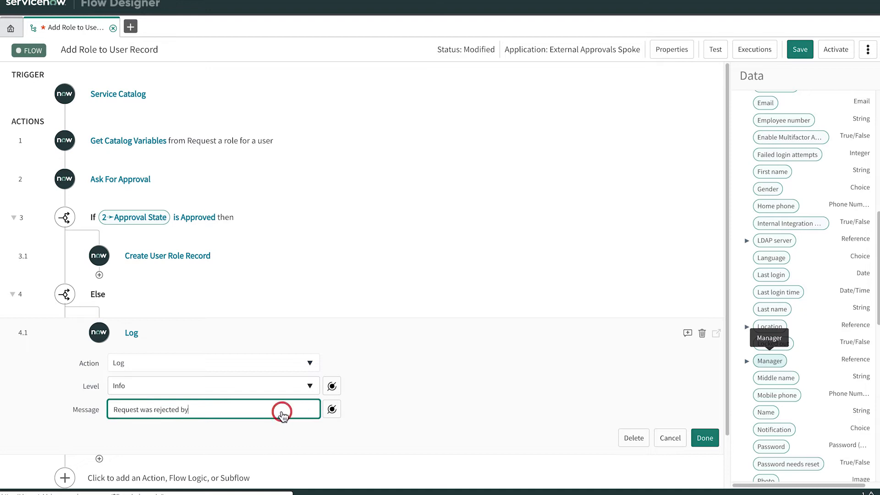
left_click(705, 437)
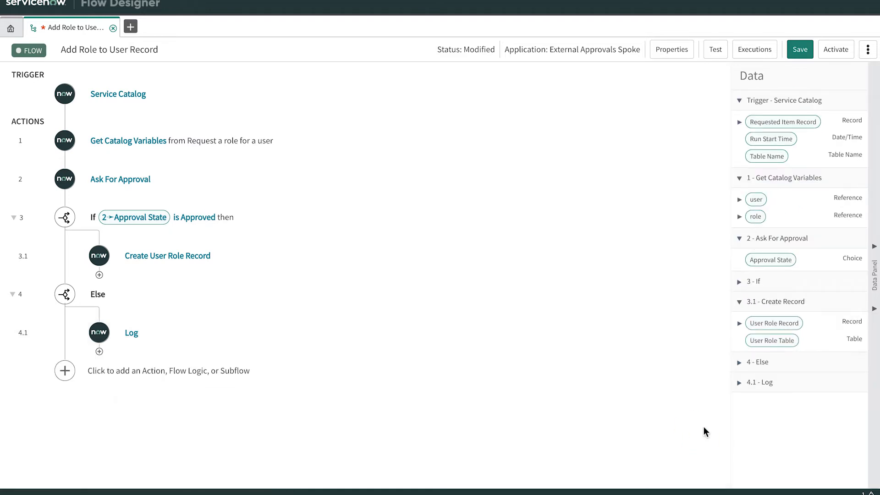
Mark the stages Pending Approval, Approved and Rejected, then save the flow.
left_click(800, 50)
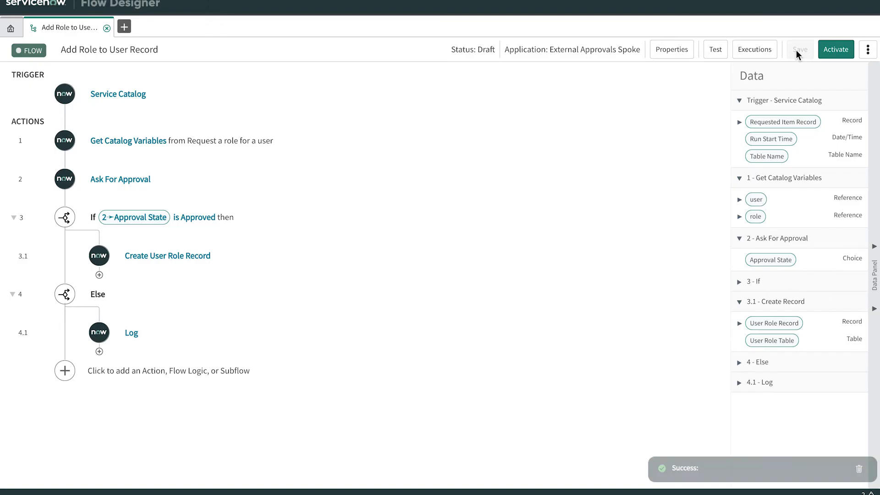
mouse_move(680, 204)
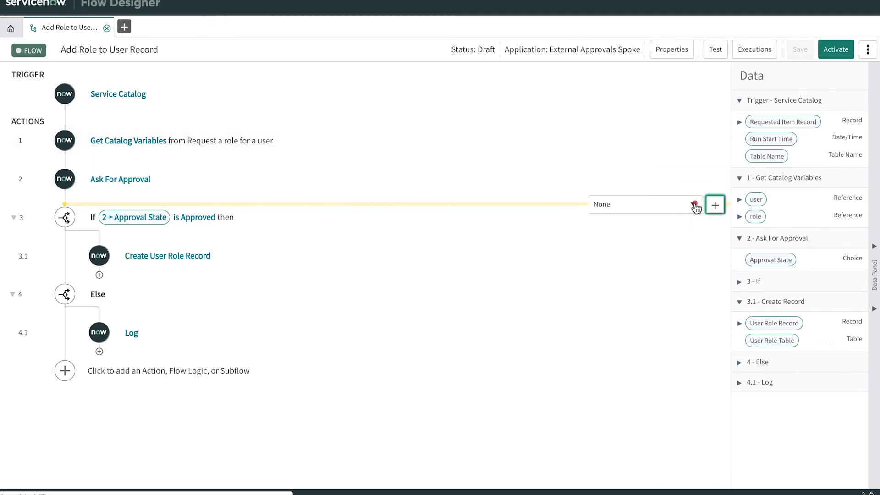
left_click(715, 203)
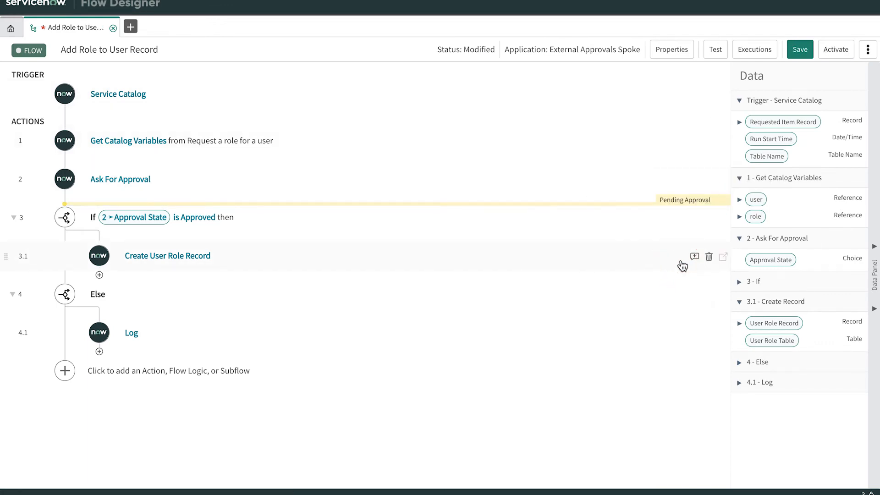
left_click(691, 242)
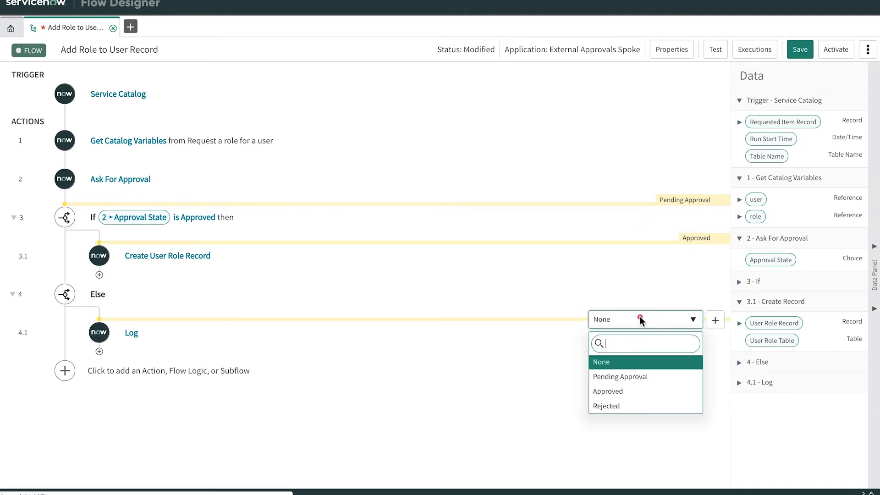
left_click(607, 406)
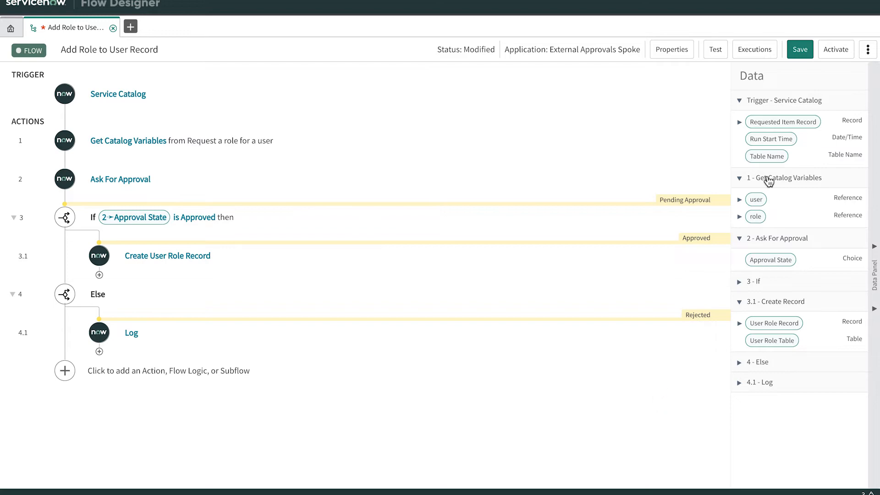
left_click(800, 50)
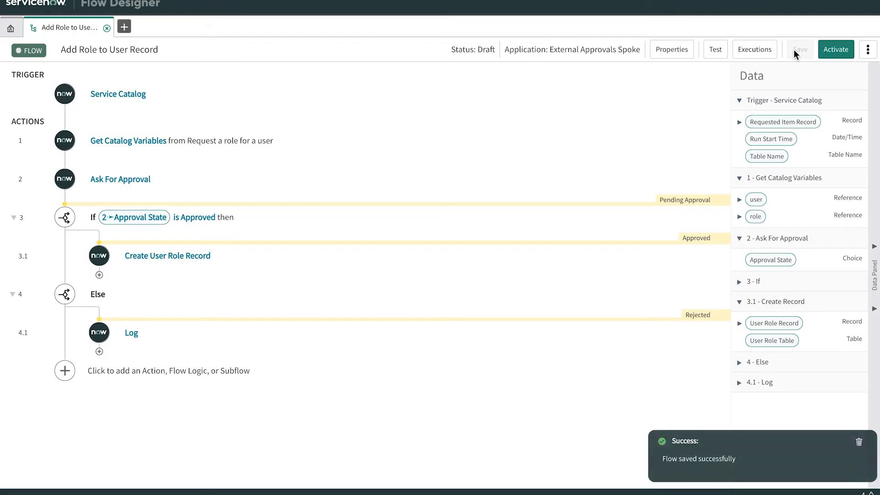
Run a flow test with RITM0010196 as the Requested Item Record.
left_click(715, 49)
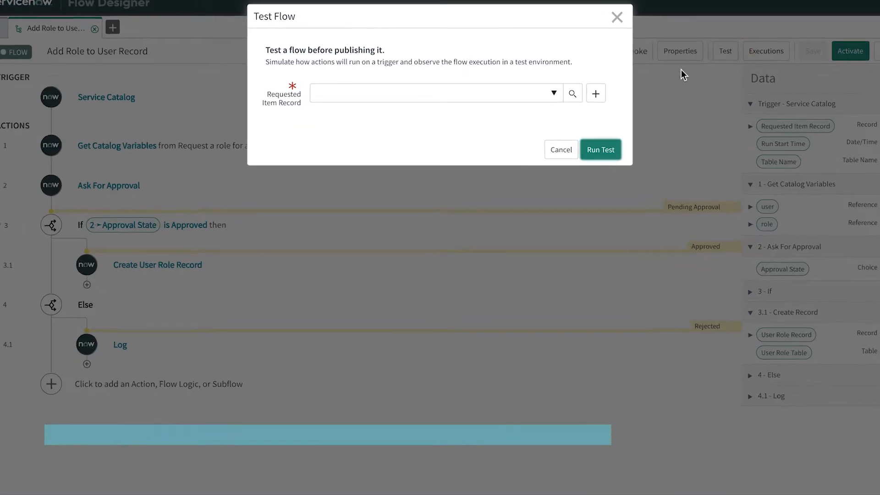
left_click(554, 93)
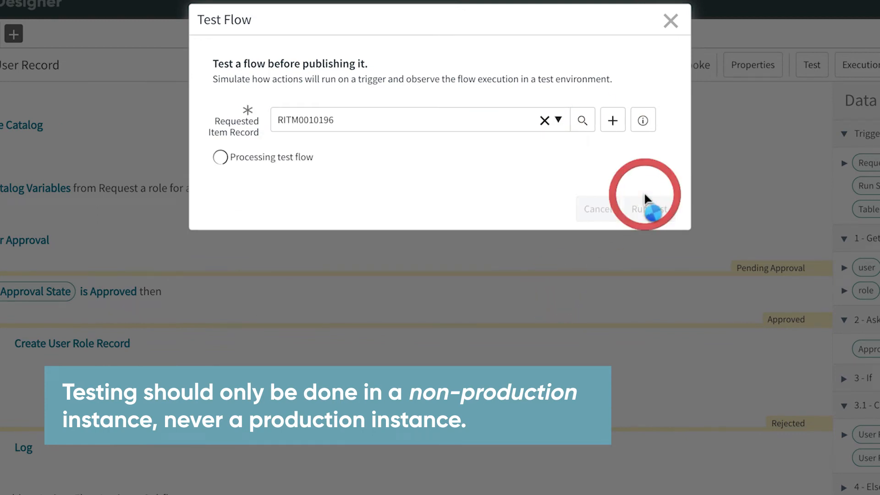
left_click(646, 209)
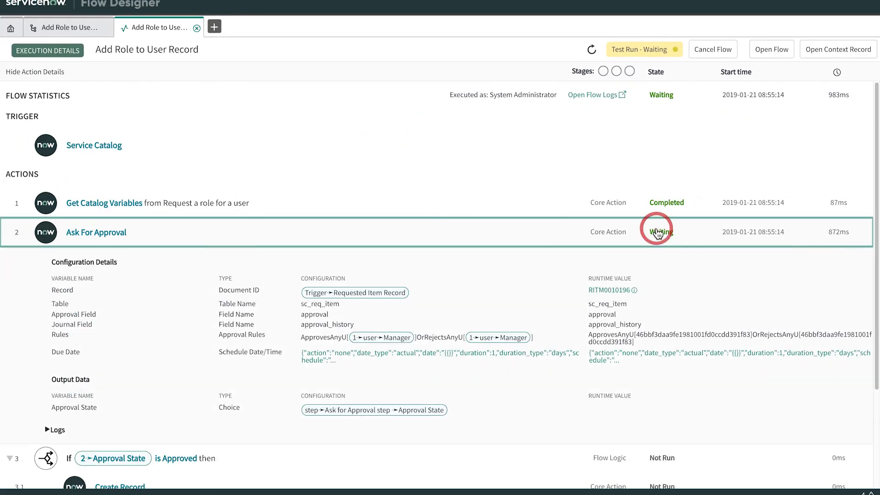
Inspect the RITM0010196 record from the execution details, then return to the flow.
left_click(608, 290)
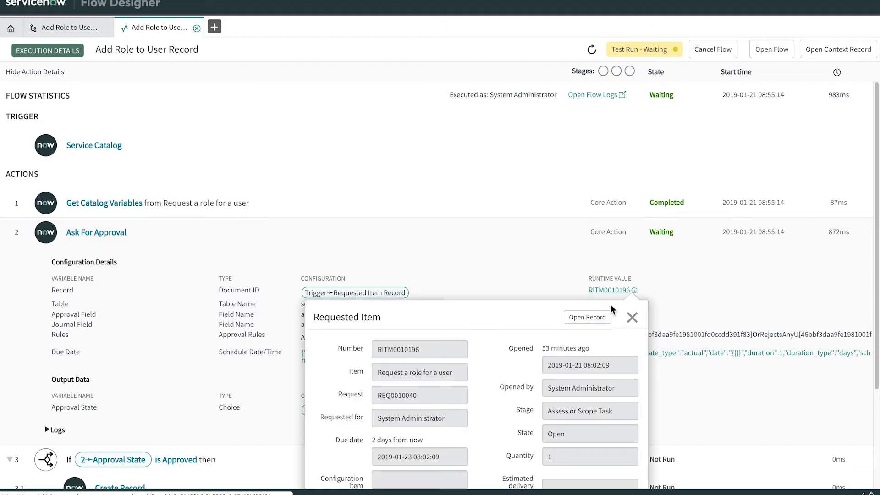
left_click(587, 317)
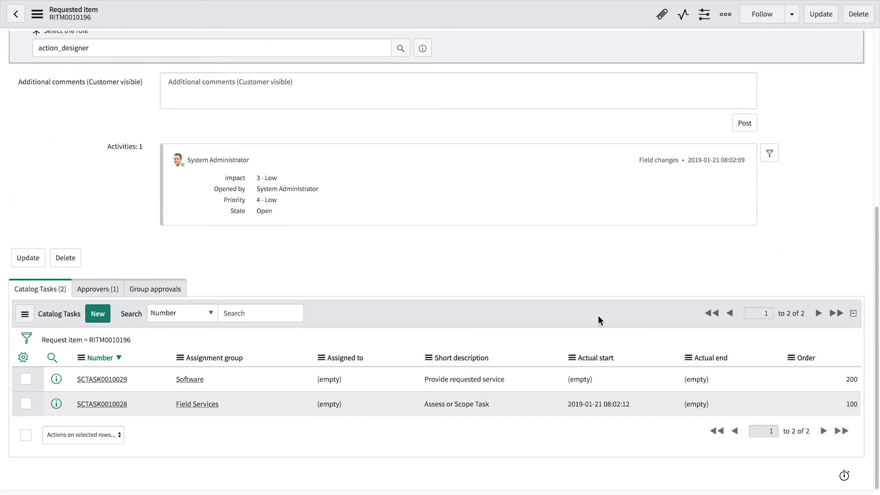
left_click(97, 288)
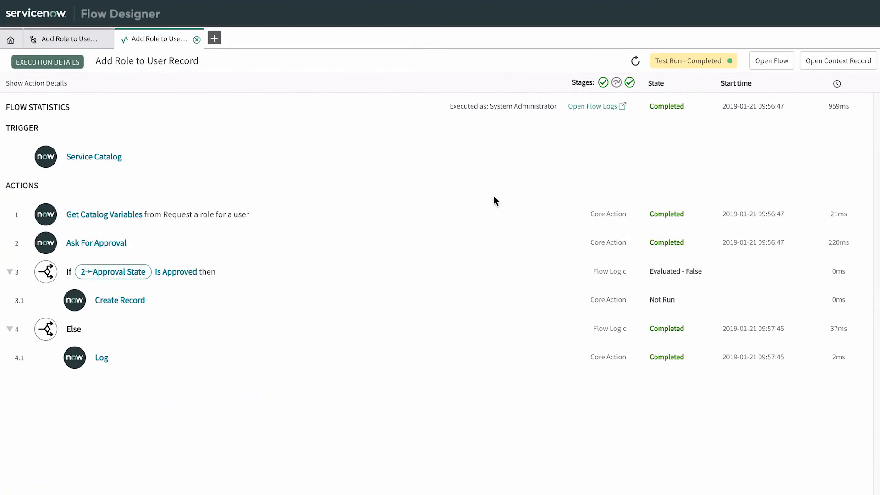
left_click(101, 358)
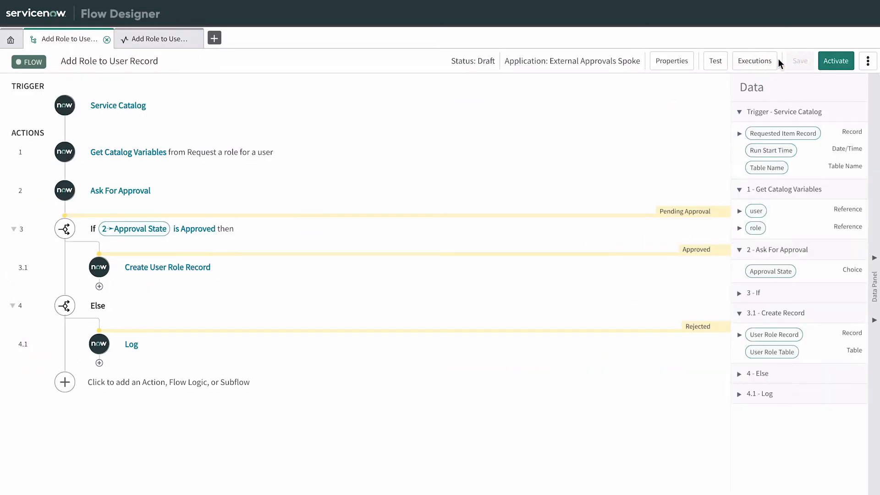
Activate and confirm the Add Role to User Record flow, publishing it.
left_click(835, 61)
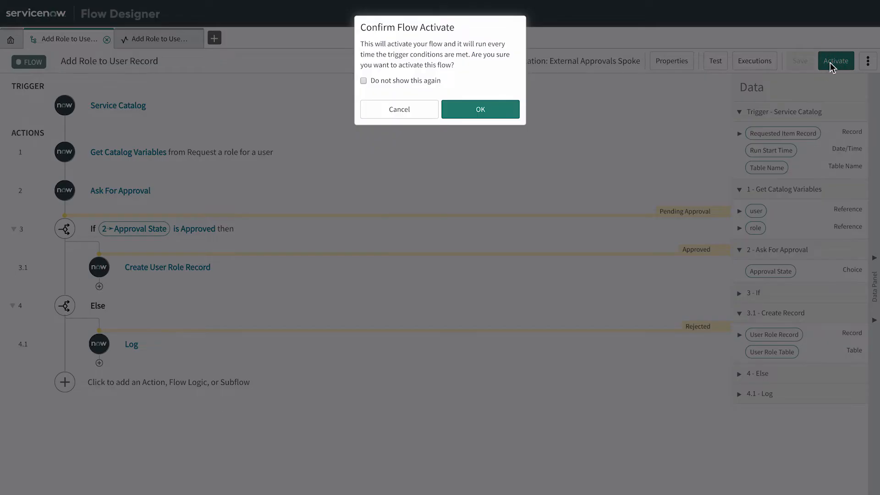
left_click(480, 109)
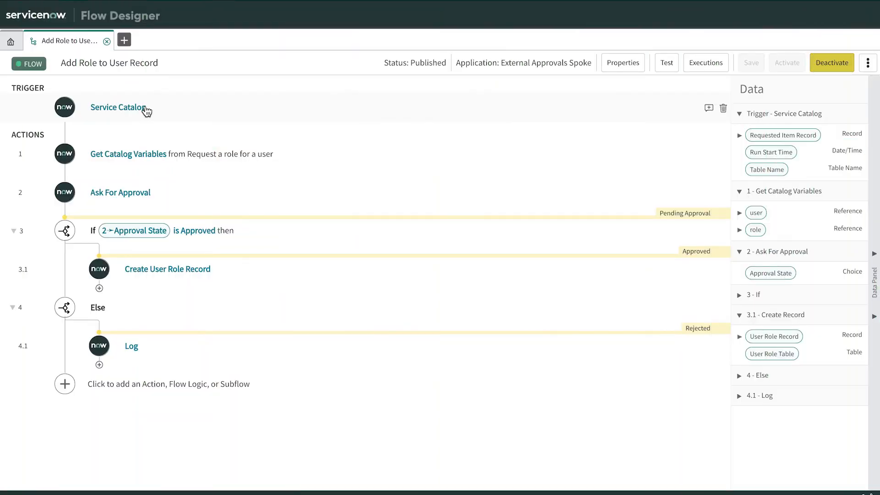
Reopen the published flow's Service Catalog trigger to review the available trigger types.
left_click(118, 108)
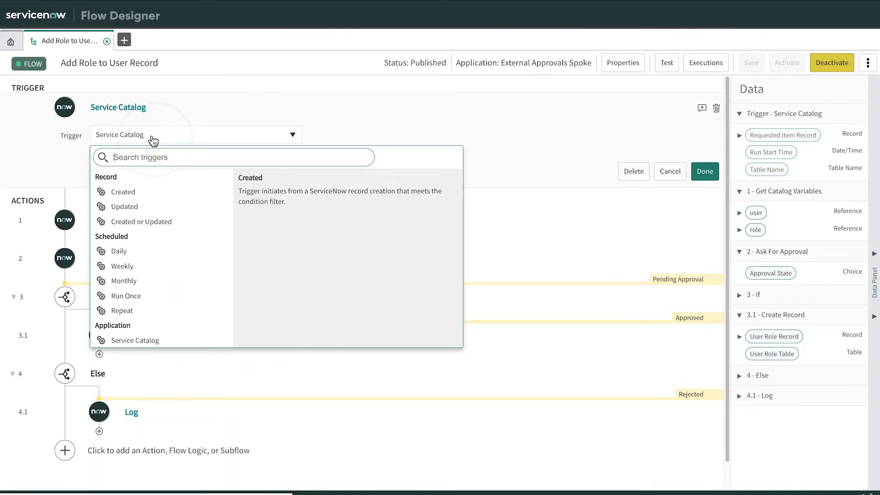
mouse_move(135, 340)
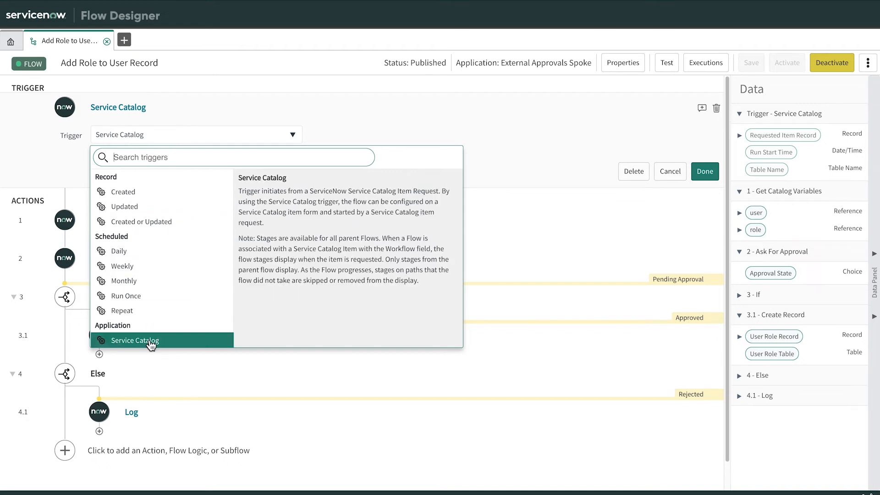
mouse_move(136, 341)
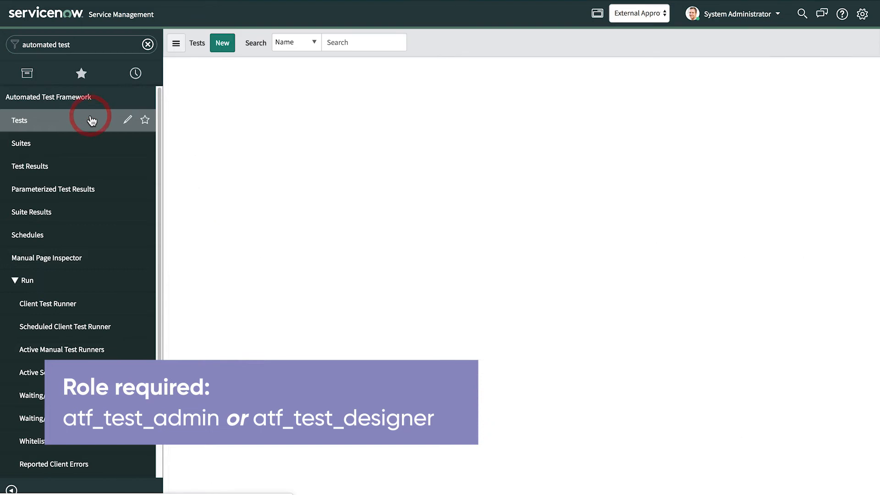
Create the new test described 'Tests Service Catalog item when request is approved' and save it.
left_click(222, 42)
type("Request a role for a user")
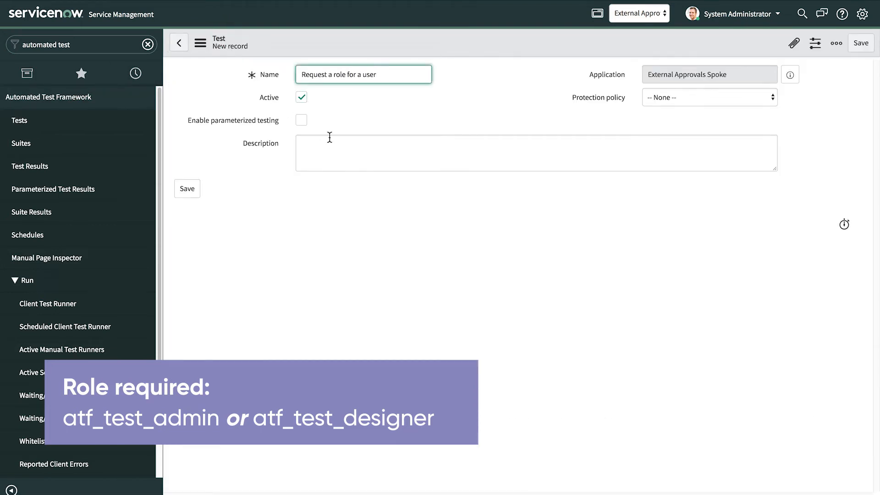
type("Tests Service Catalog item when request is approved and record is created.")
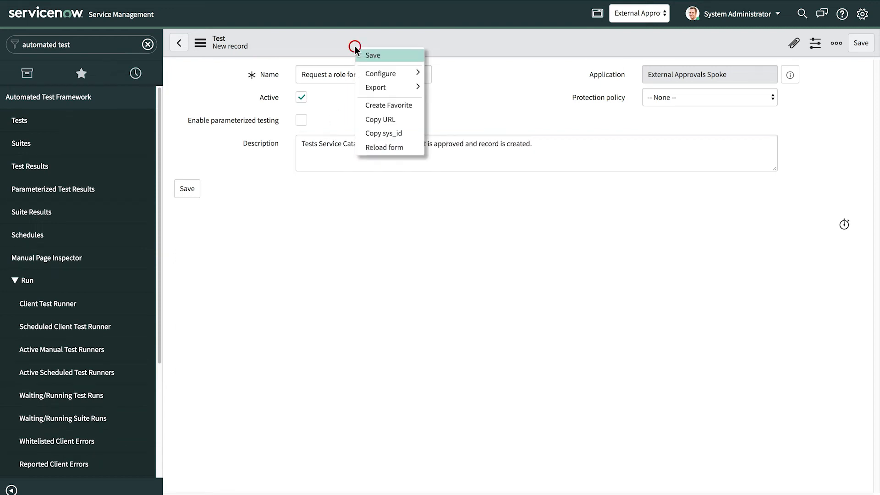
left_click(372, 55)
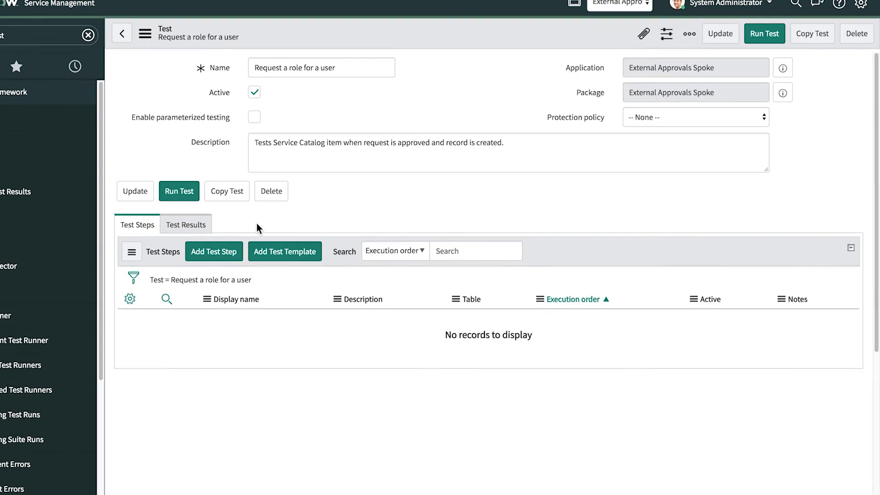
Add a first server Impersonate step for user Abel Tuter.
left_click(213, 250)
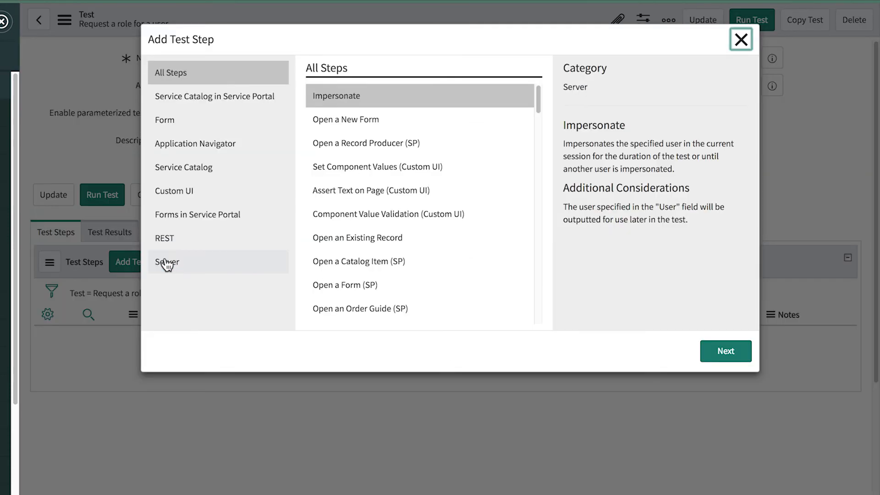
left_click(166, 262)
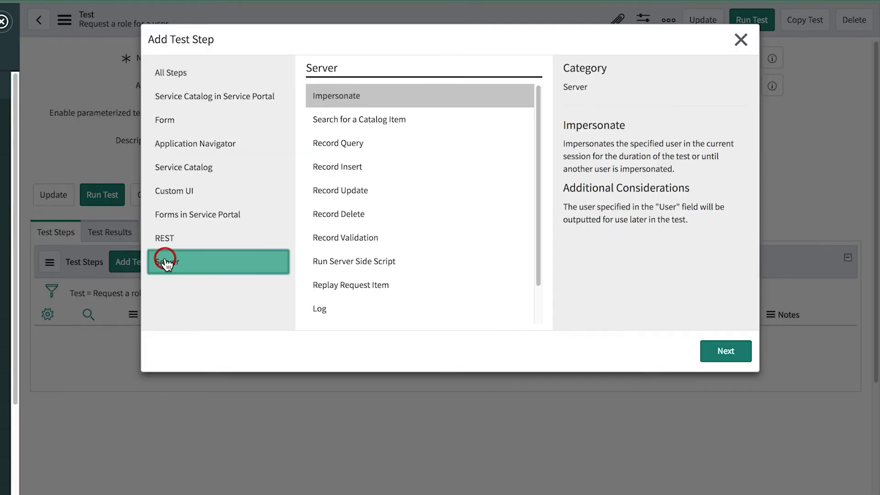
left_click(725, 350)
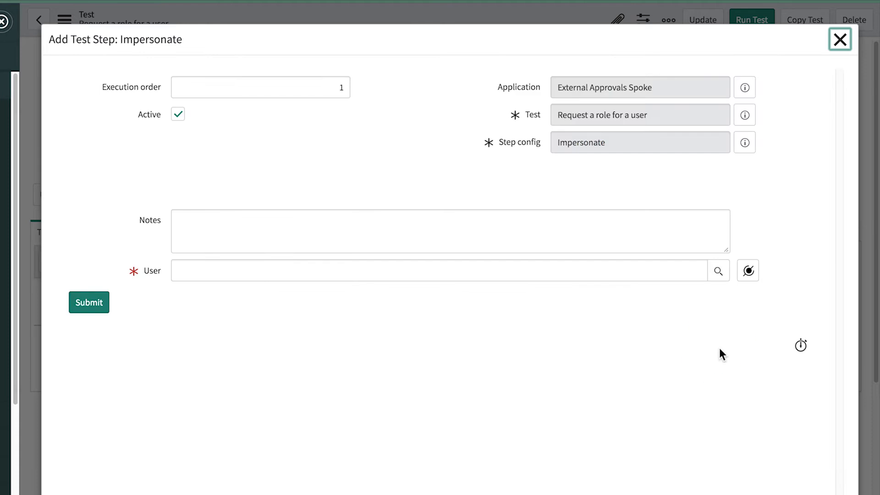
type("abel")
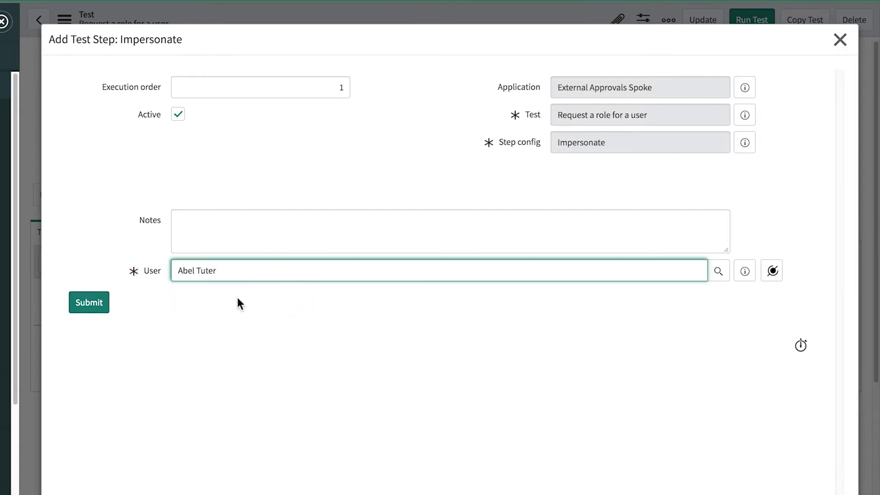
left_click(88, 302)
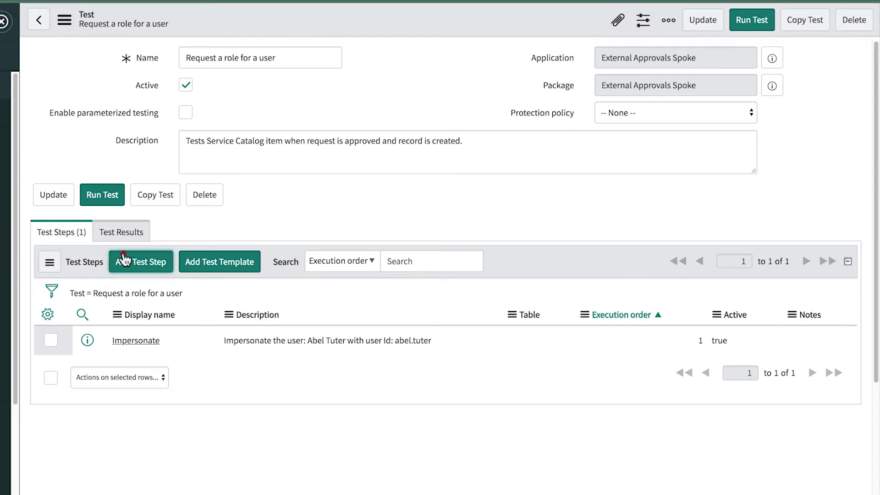
Add an Open a Catalog Item step for 'Request a role for a user'.
left_click(141, 260)
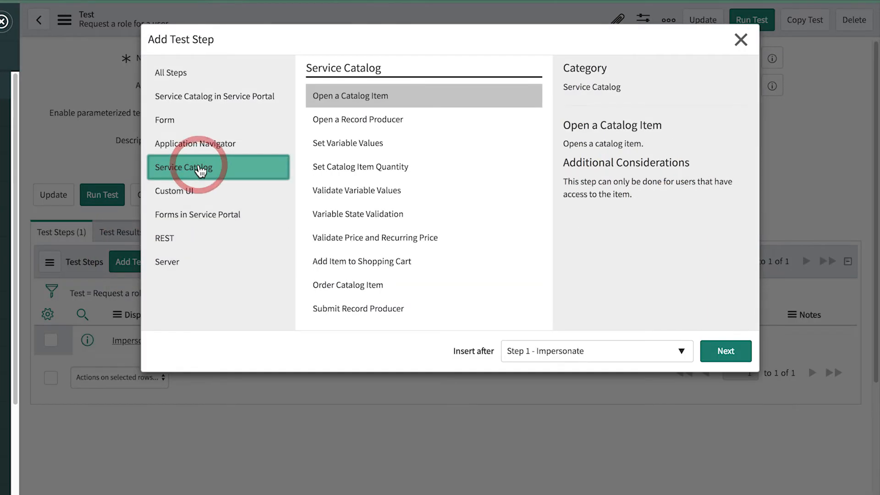
left_click(725, 351)
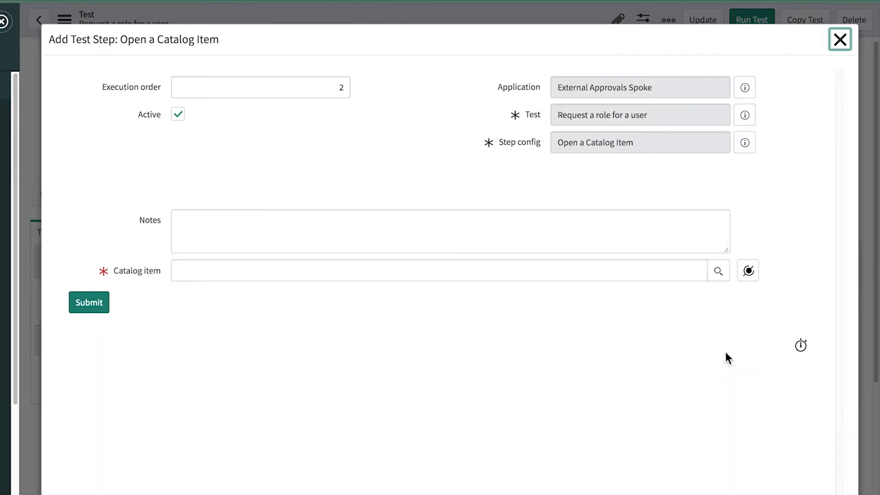
type("re")
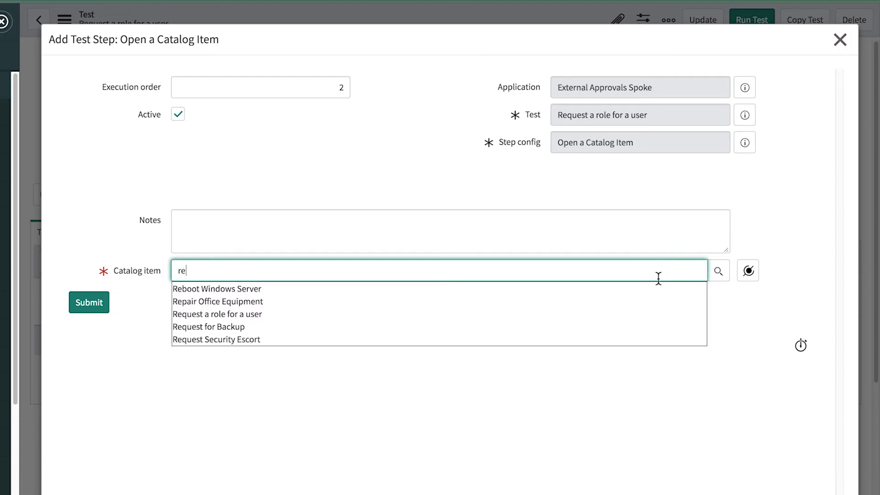
left_click(217, 314)
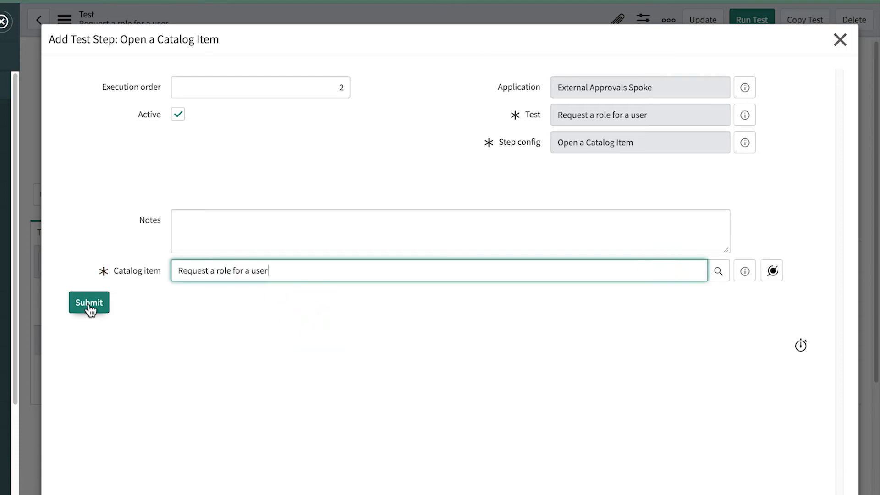
left_click(88, 303)
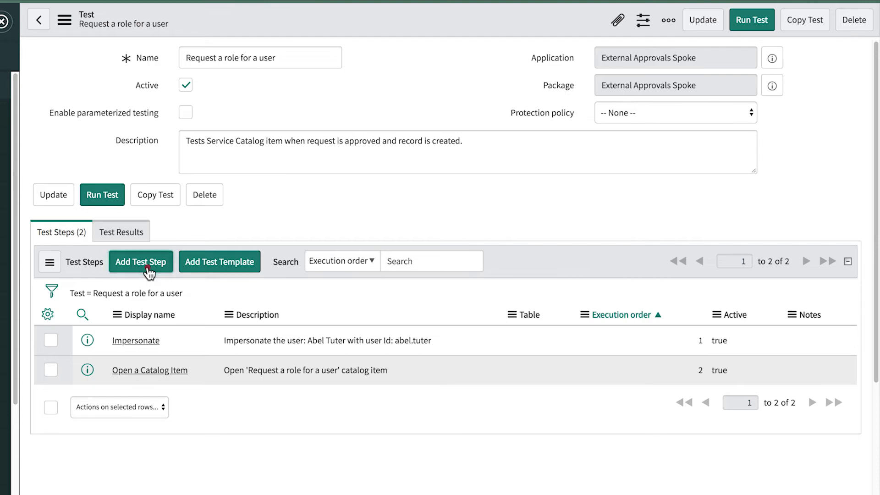
Add a Set Variable Values step with user Aileen Mottern and role action_designer.
left_click(140, 261)
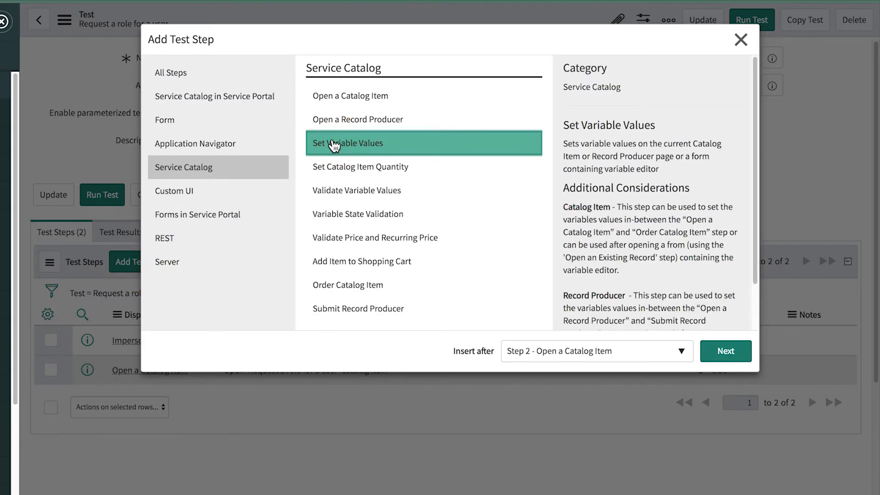
left_click(725, 351)
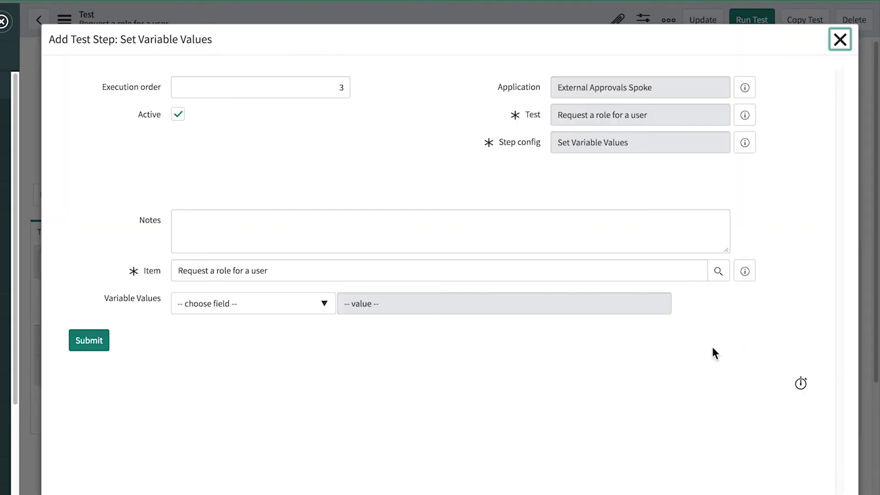
left_click(253, 303)
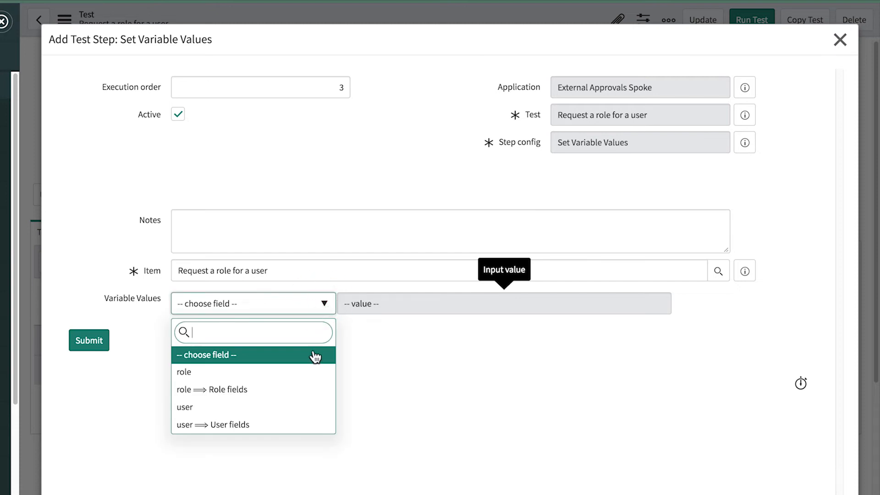
left_click(185, 407)
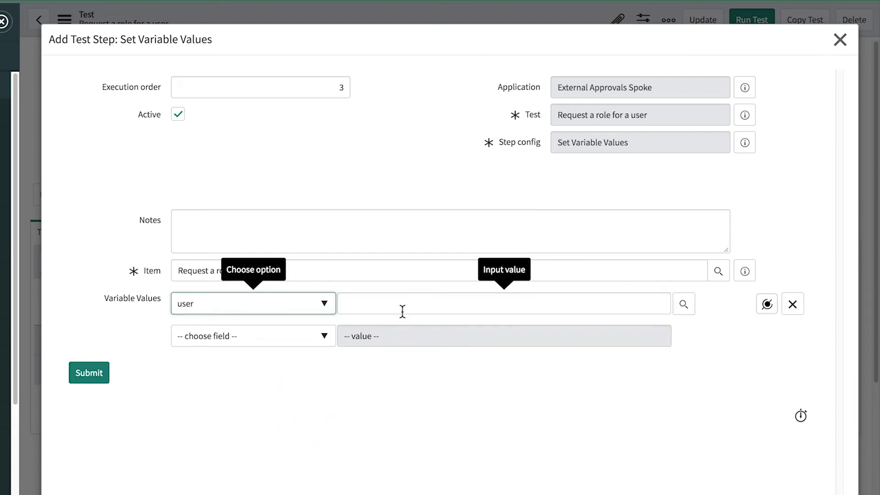
type("aileen Mottern")
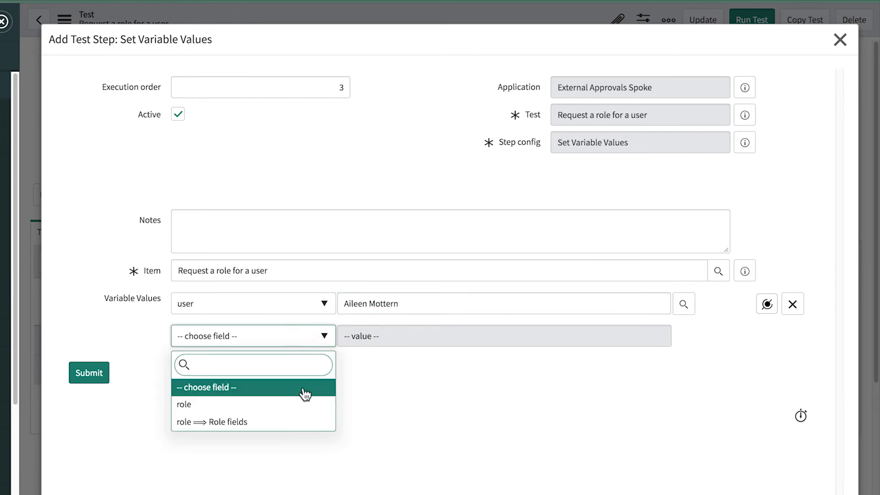
left_click(184, 404)
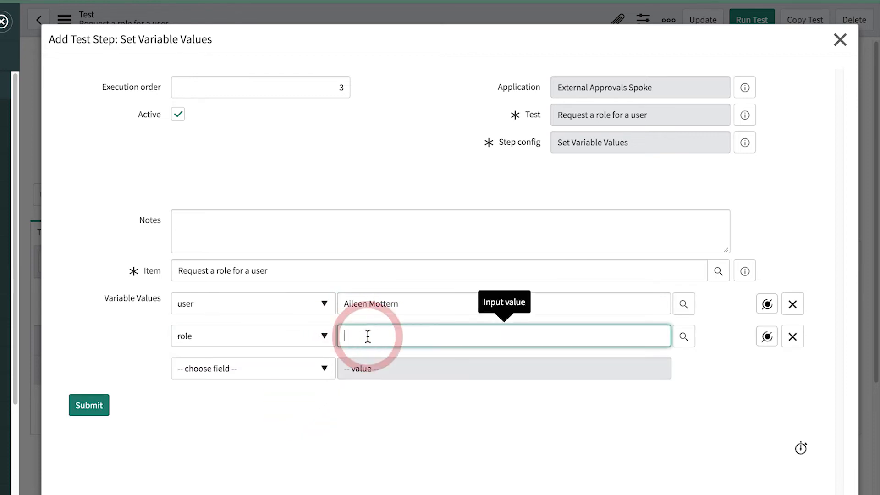
type("action_designer")
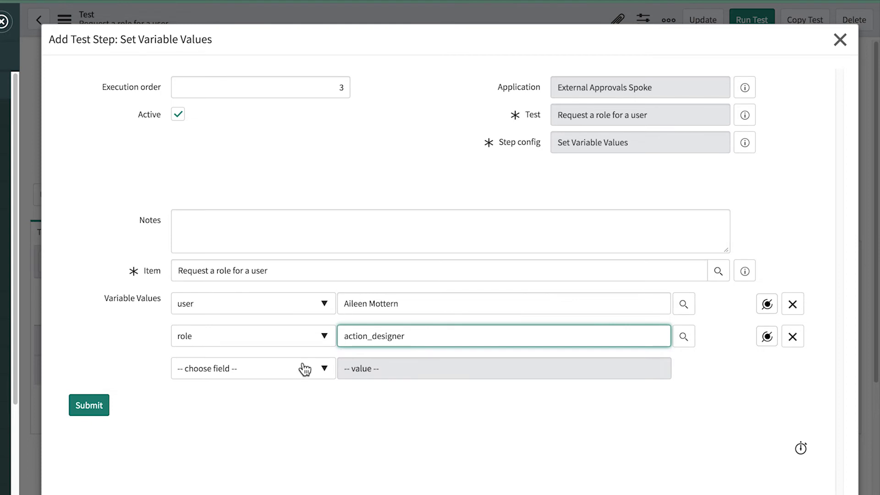
left_click(88, 405)
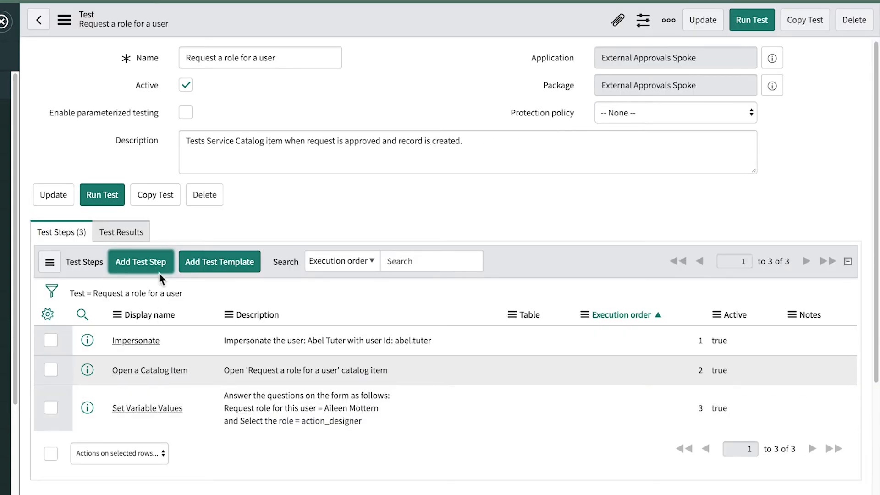
Add an Order Catalog Item step asserting the item is successfully ordered.
left_click(141, 261)
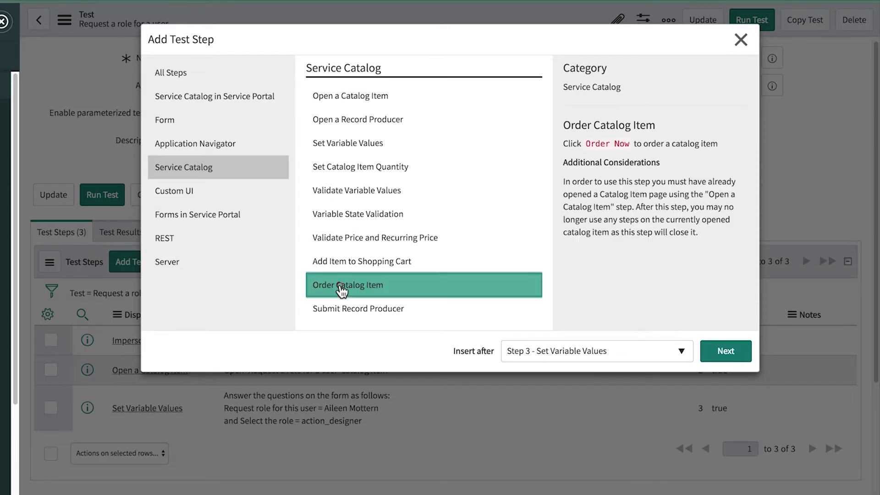
left_click(725, 351)
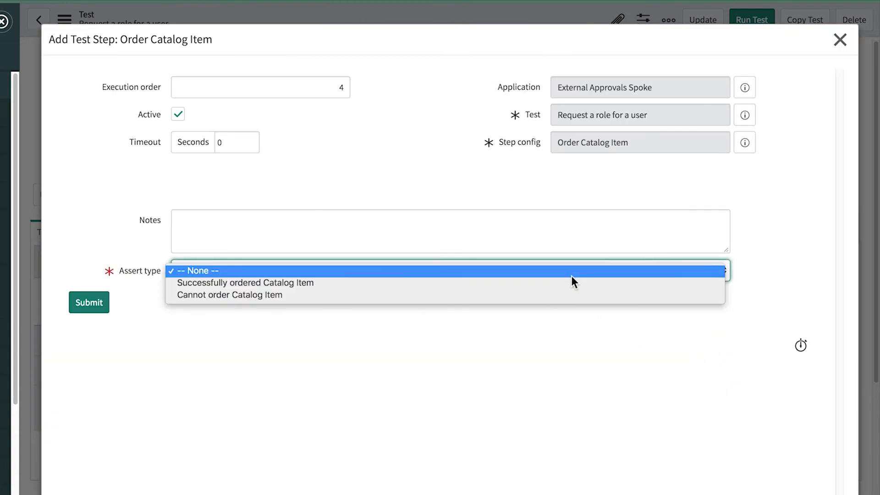
left_click(245, 283)
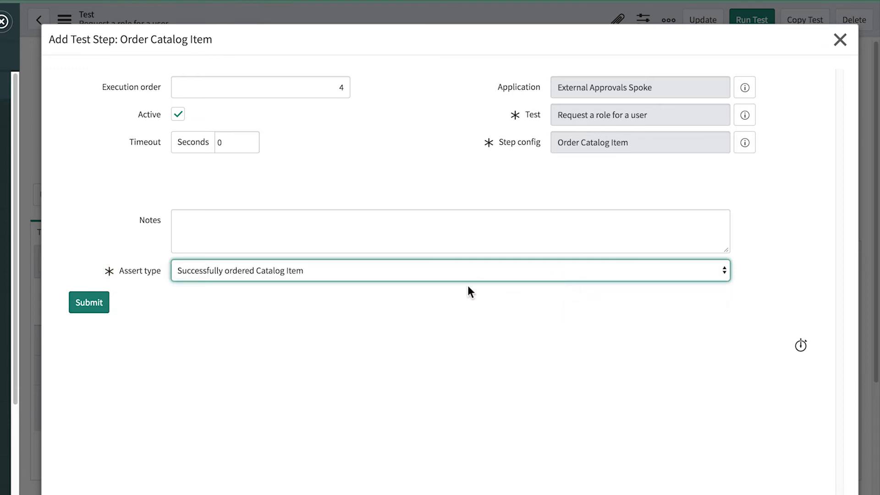
left_click(89, 302)
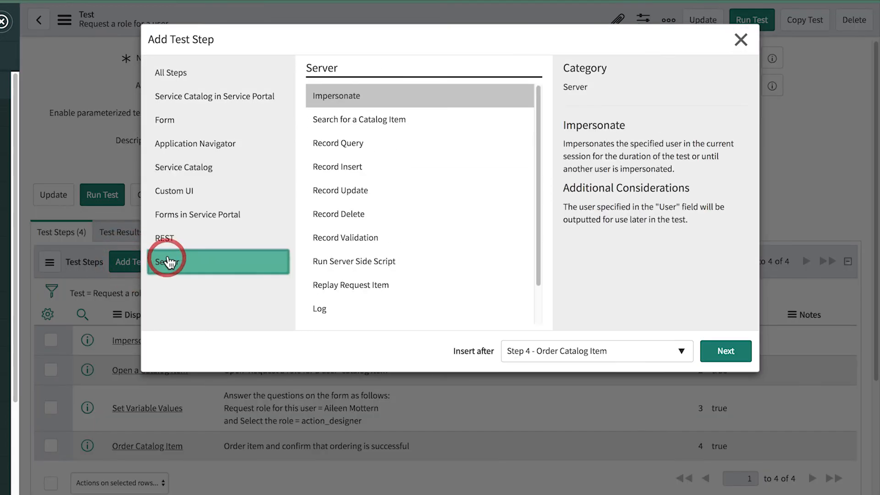
left_click(725, 351)
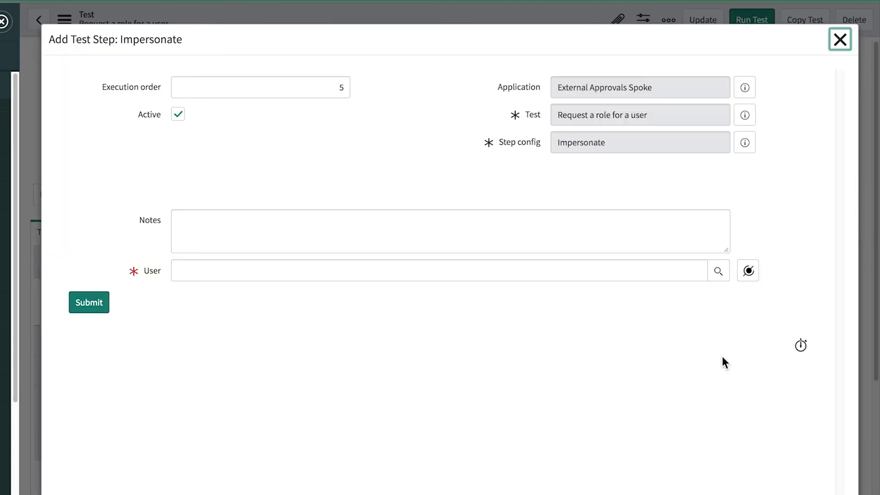
type("ted")
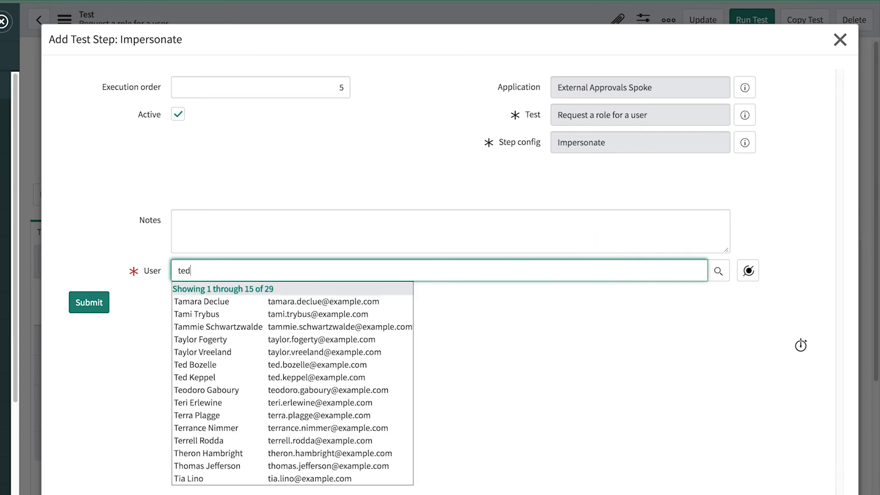
left_click(195, 364)
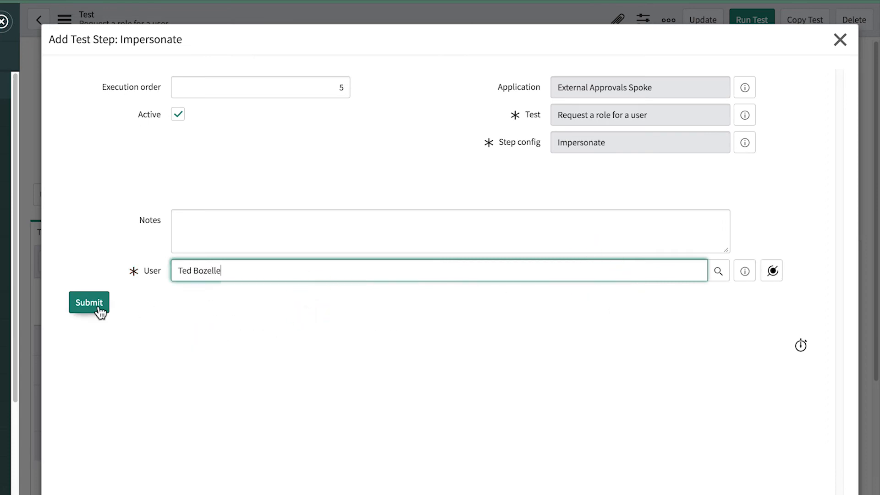
left_click(88, 303)
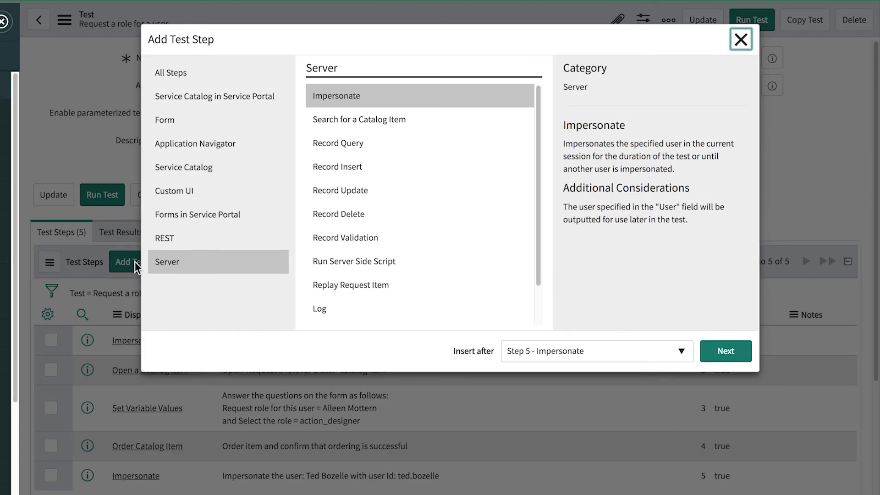
Add a Record Query step on Requested Item: opened by Abel Tuter, approval Requested.
left_click(337, 143)
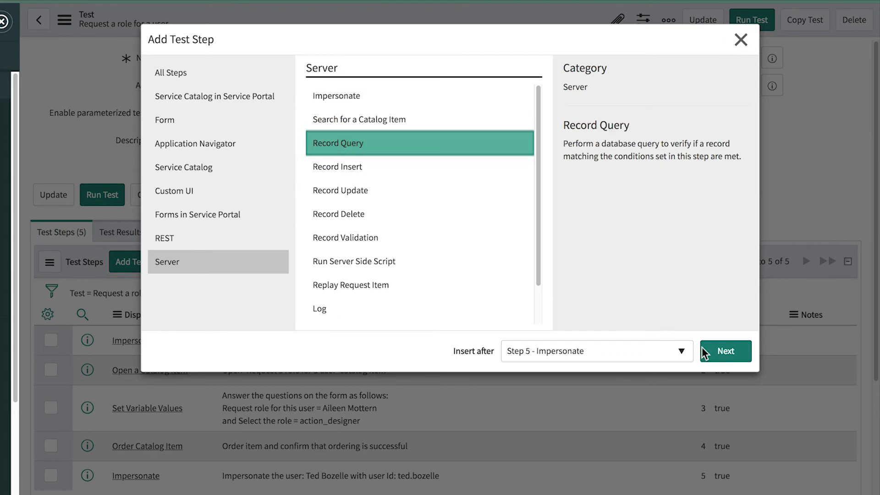
left_click(724, 351)
type("Requested")
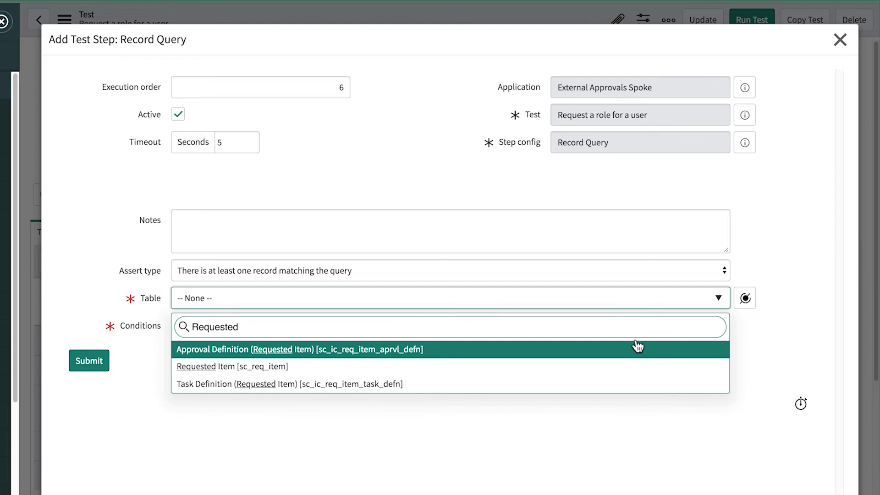
left_click(233, 366)
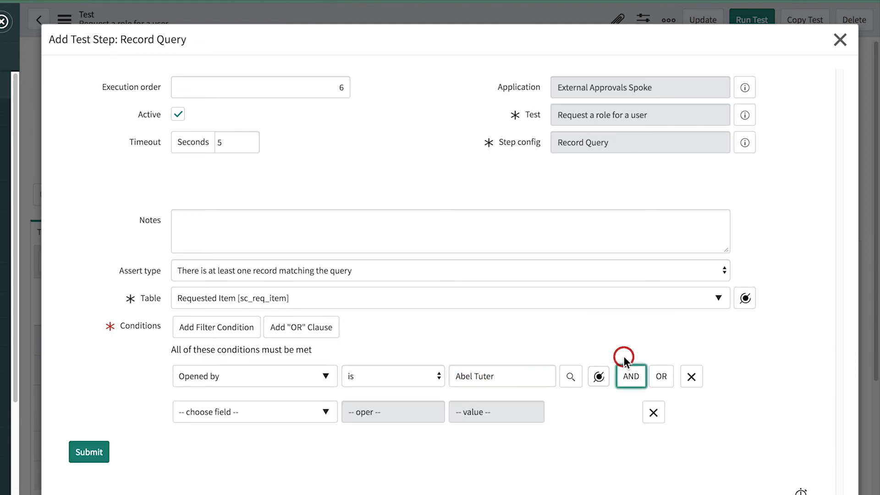
left_click(254, 412)
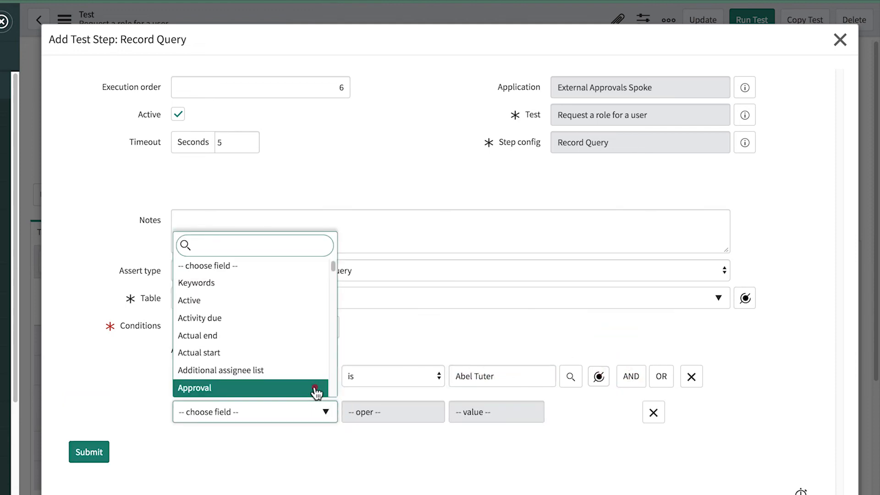
left_click(195, 388)
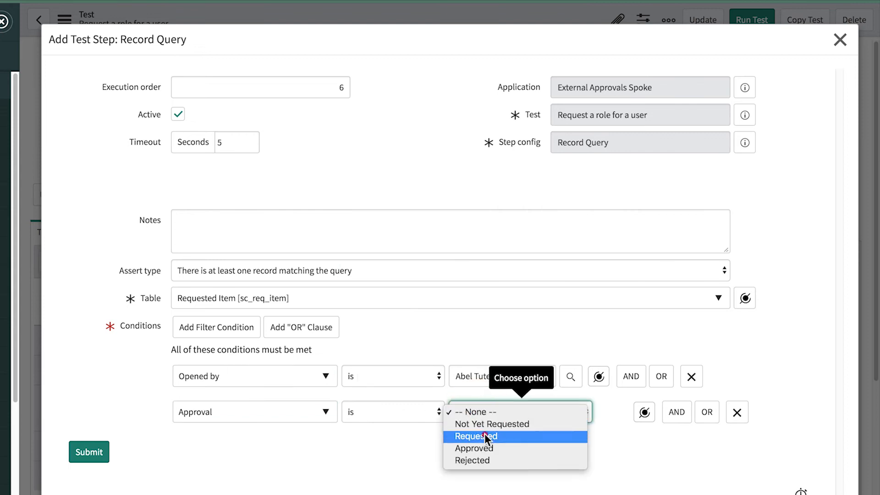
left_click(476, 436)
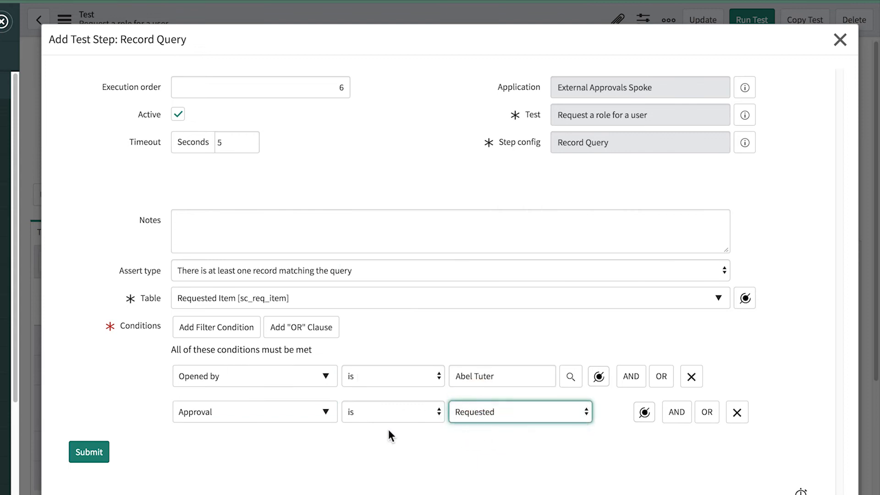
left_click(88, 452)
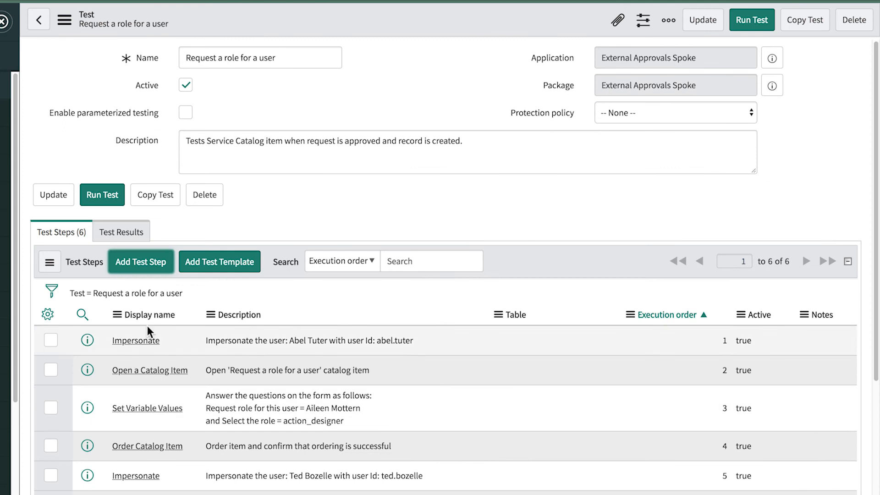
Add a Record Update step changing the Approval field on requested item RITM0010198.
left_click(140, 261)
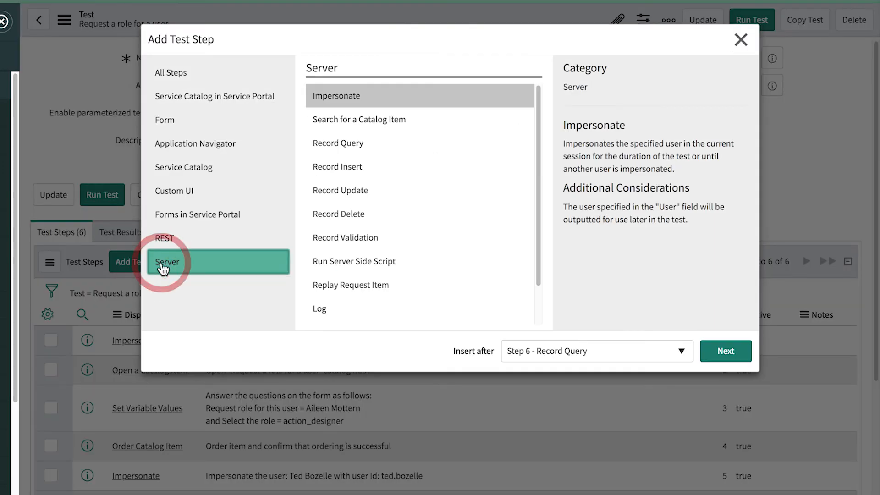
left_click(340, 190)
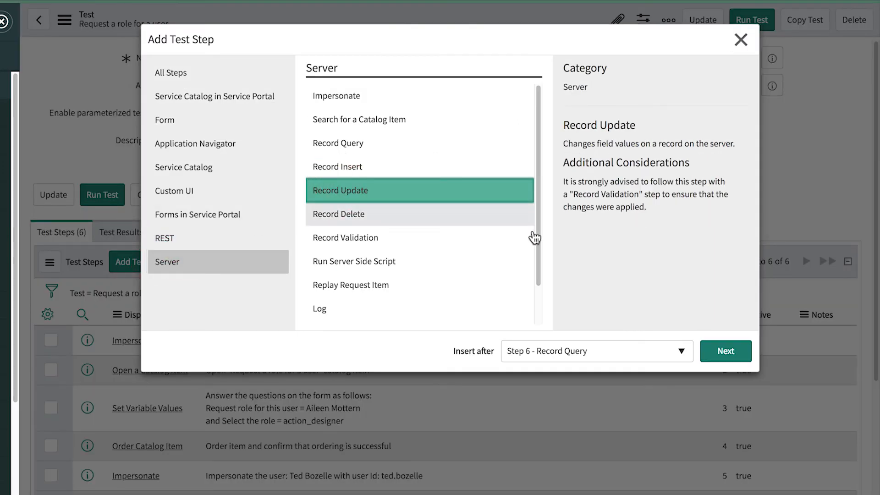
left_click(725, 351)
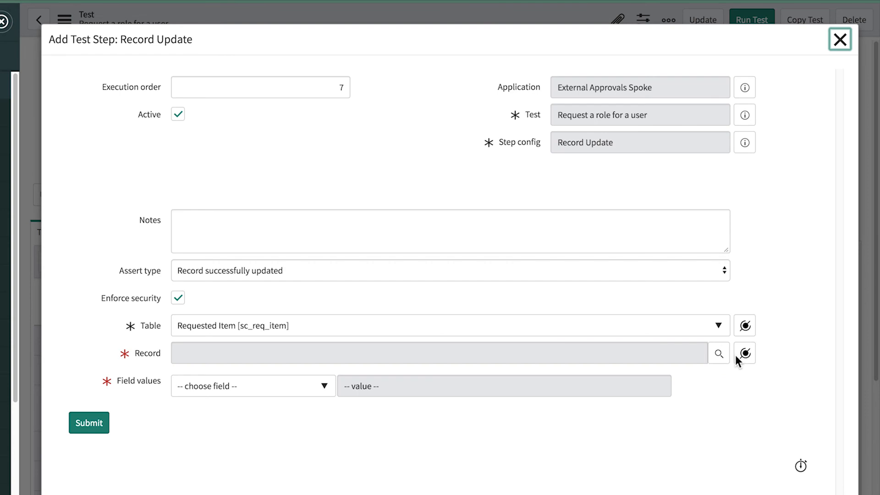
mouse_move(737, 362)
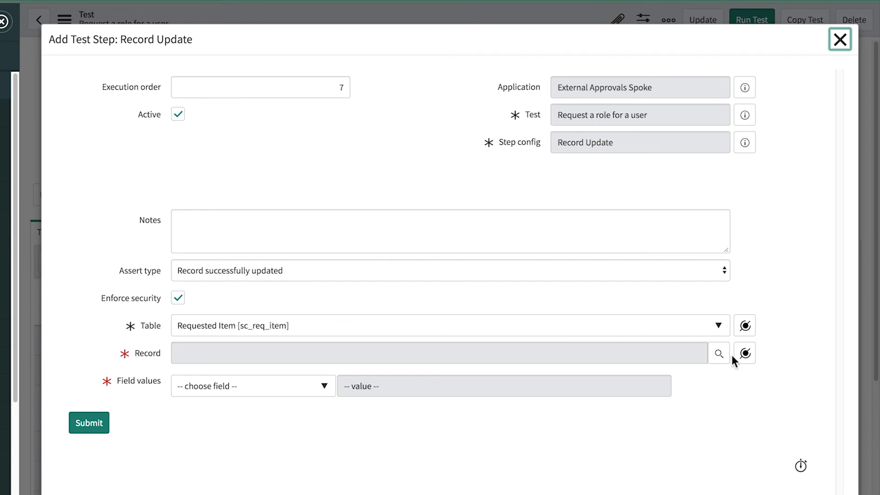
left_click(719, 353)
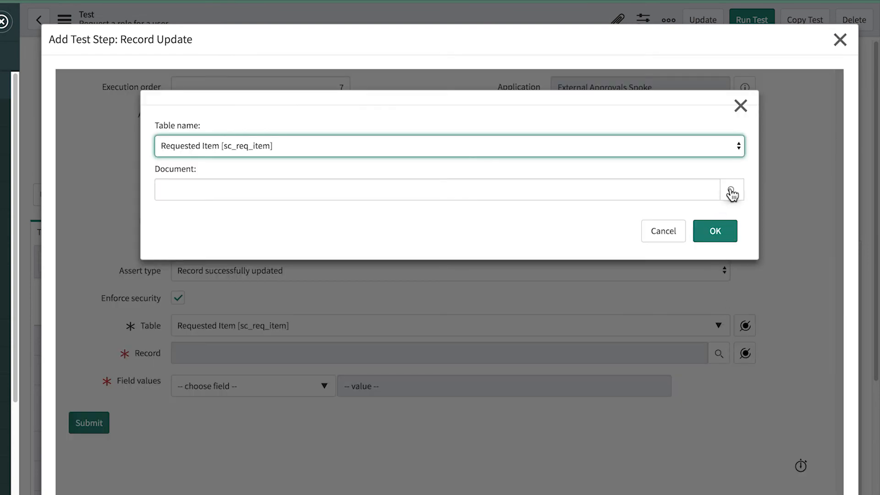
left_click(732, 189)
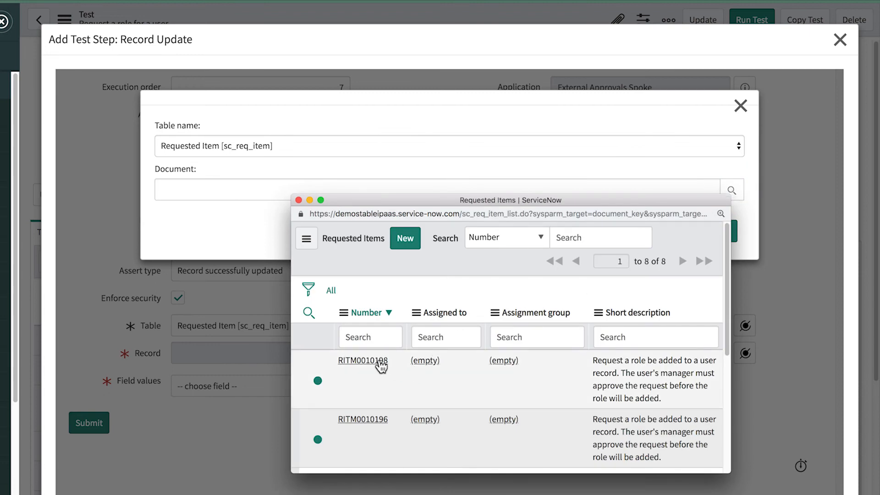
left_click(363, 361)
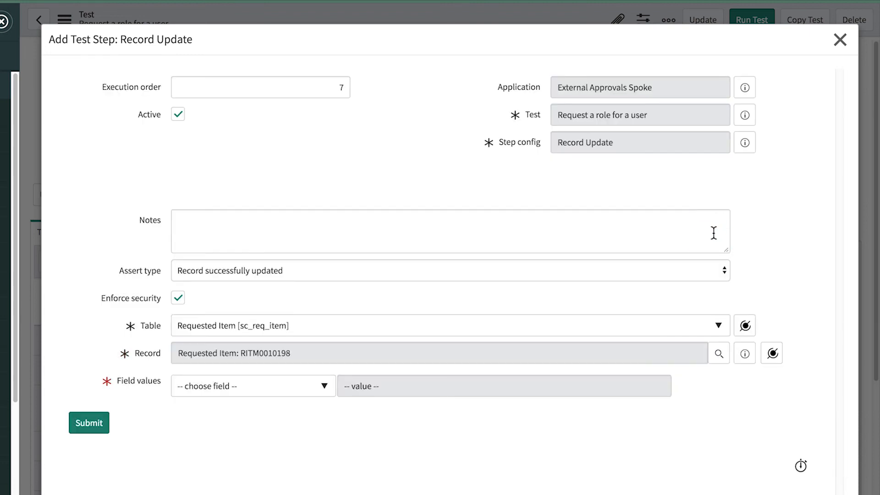
left_click(253, 386)
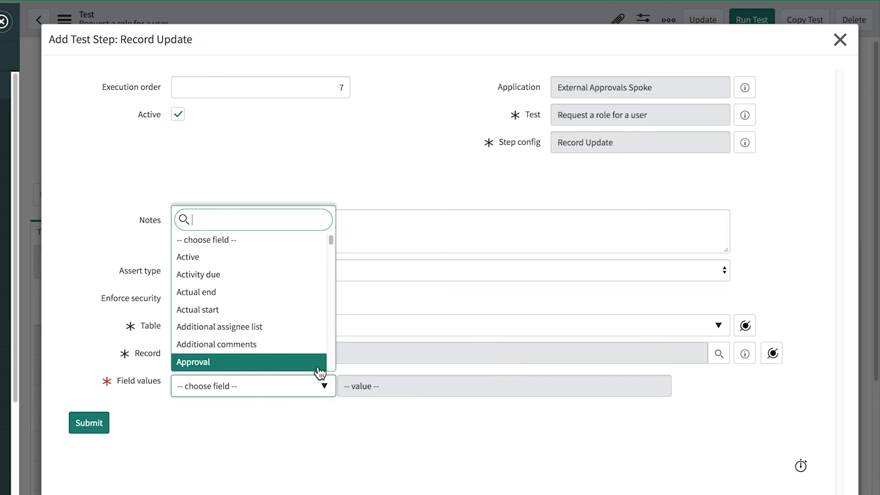
left_click(193, 361)
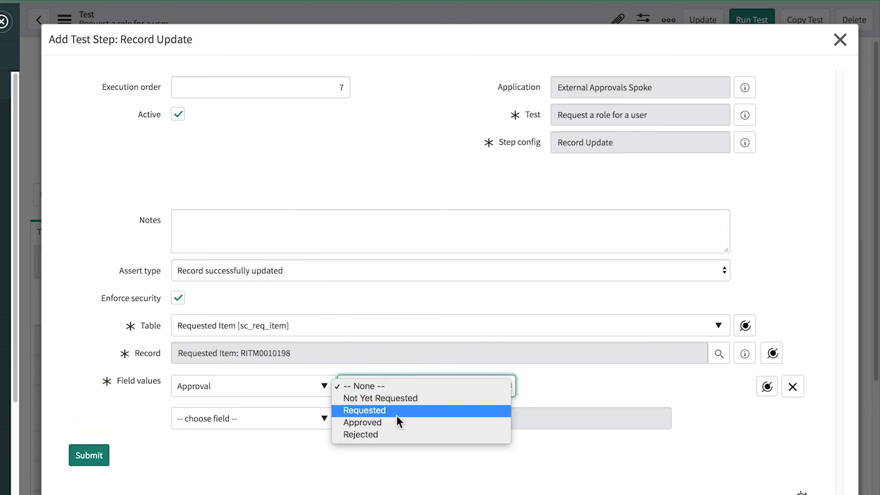
left_click(364, 410)
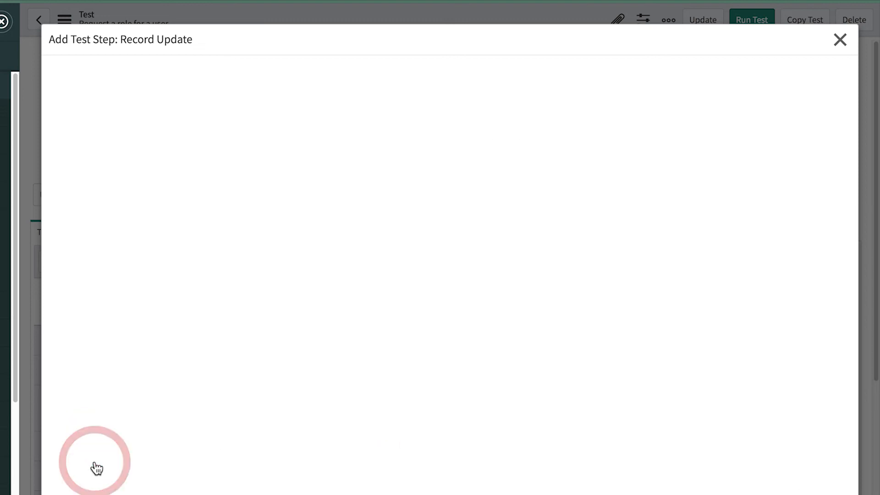
left_click(840, 40)
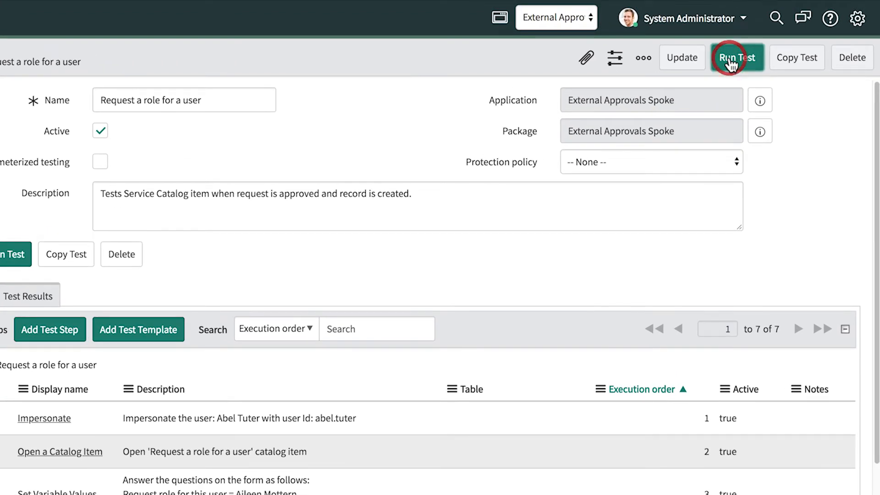
Run the test, then close the results once all stages succeed at 100%.
left_click(737, 58)
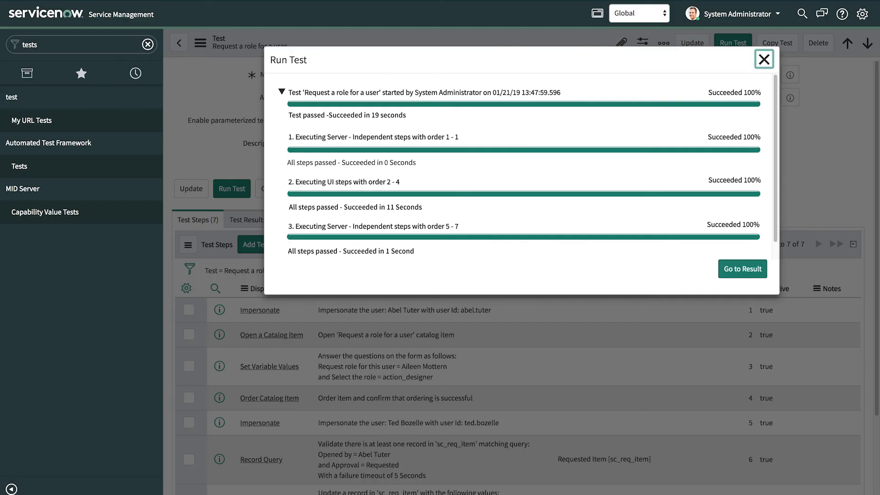
mouse_move(375, 126)
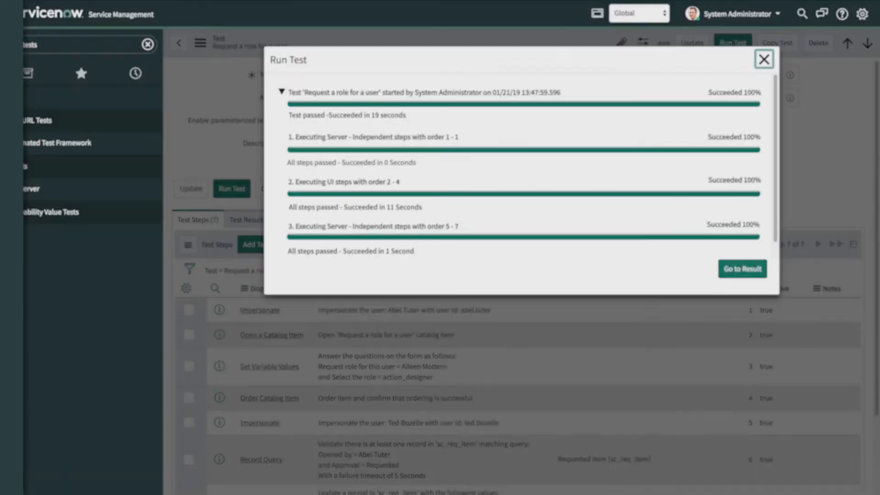
left_click(763, 58)
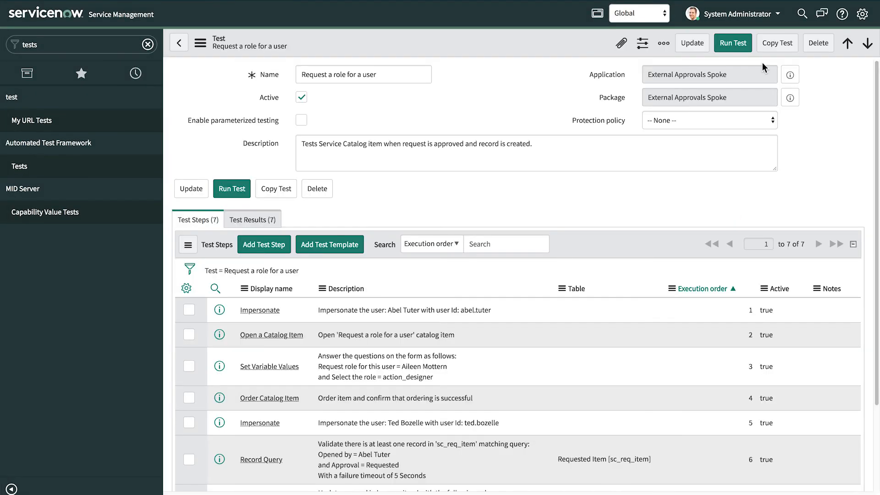
Open the External Approvals Spoke application in Studio, showing its 17 files.
left_click(777, 43)
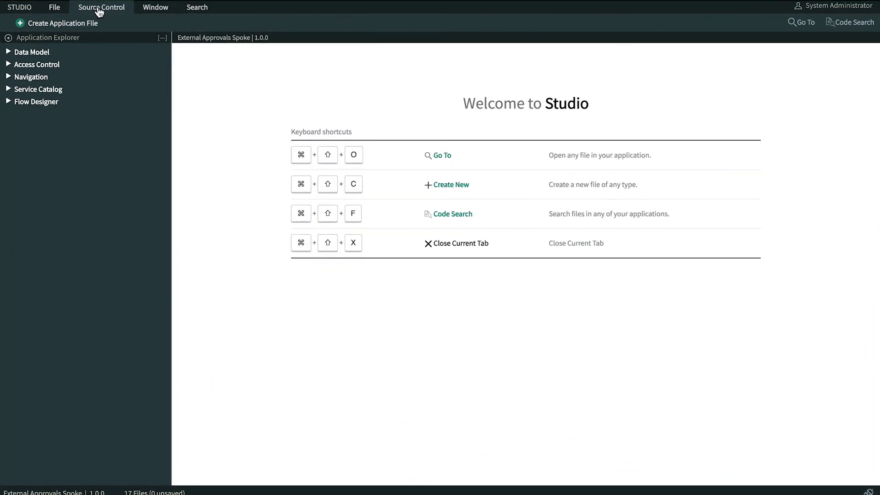
Link External Approvals Spoke to its GitHub repository via Source Control and return to the platform.
left_click(102, 7)
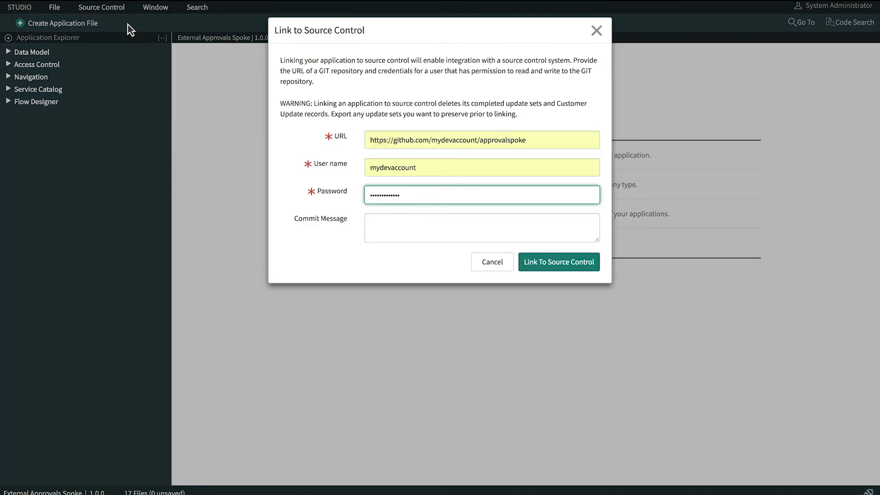
mouse_move(558, 265)
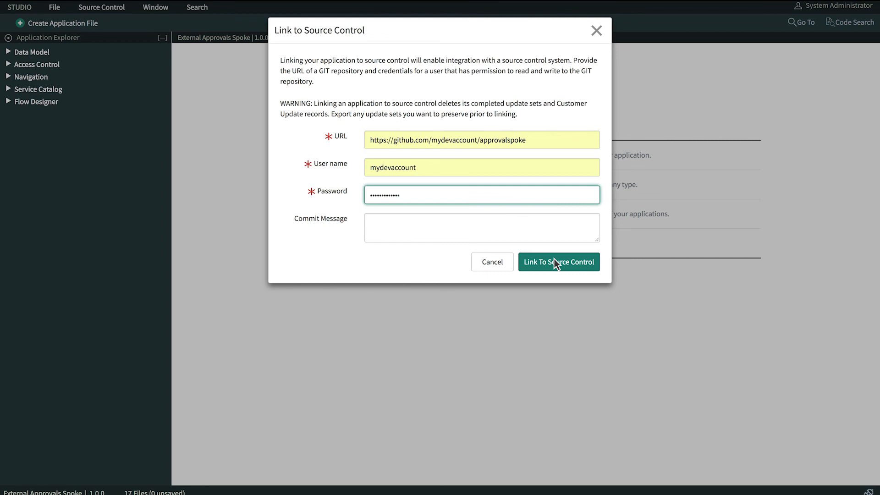
left_click(558, 262)
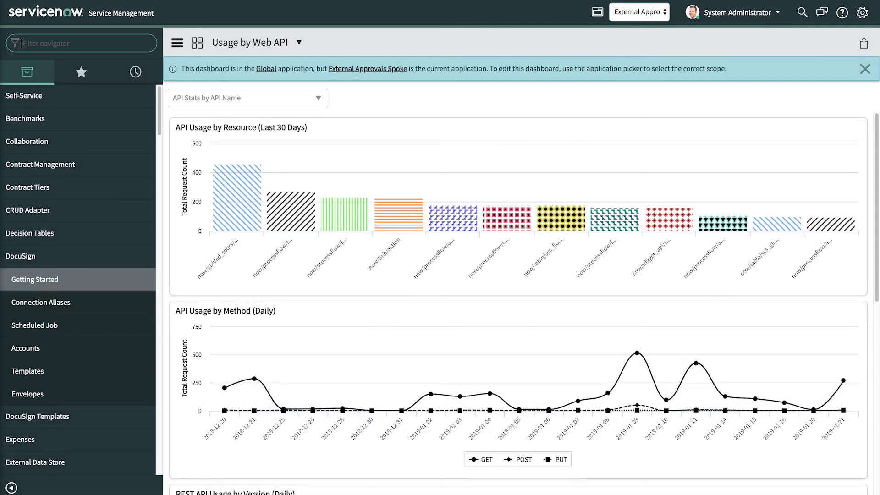
Filter for system applications and list My Company Applications under In Development.
type("system applications")
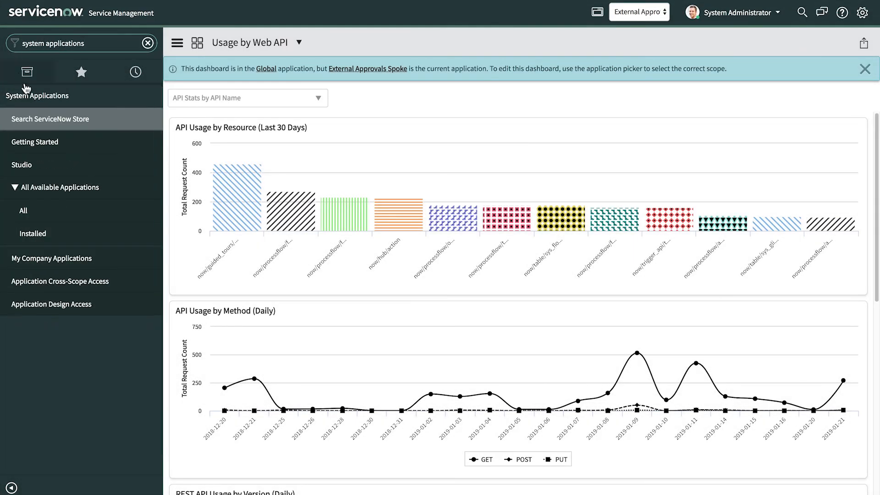
left_click(51, 258)
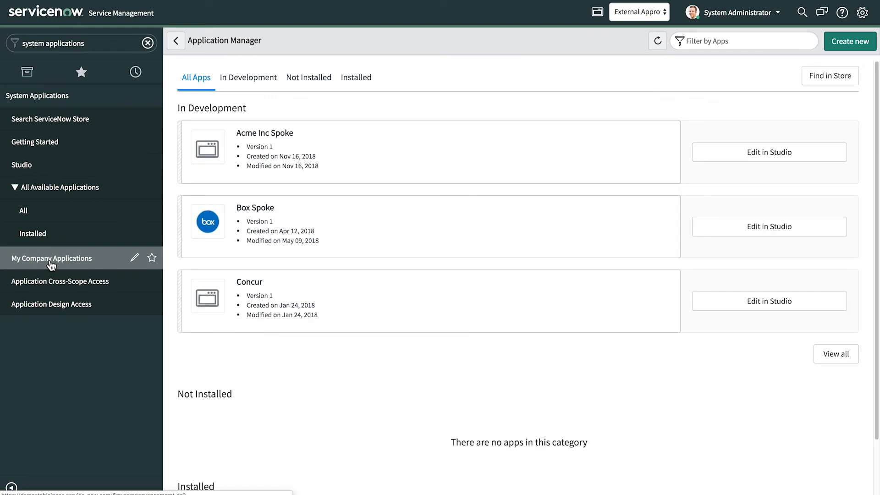
left_click(248, 77)
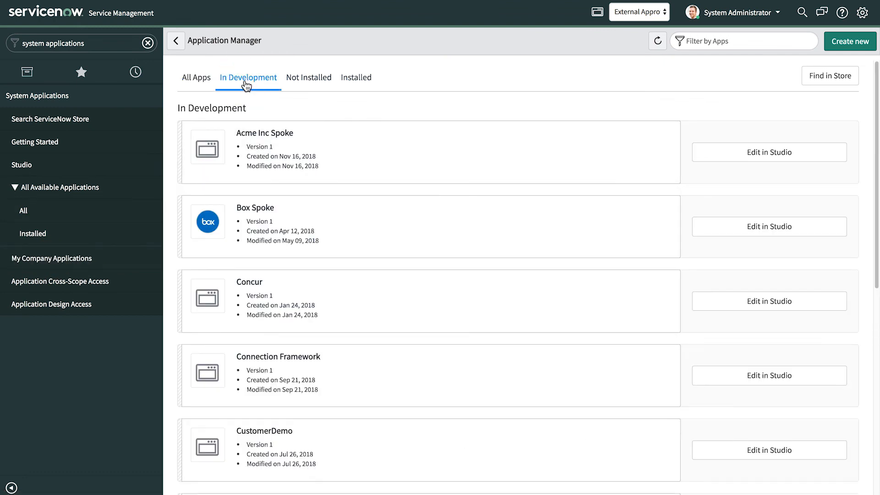
scroll("down", 3)
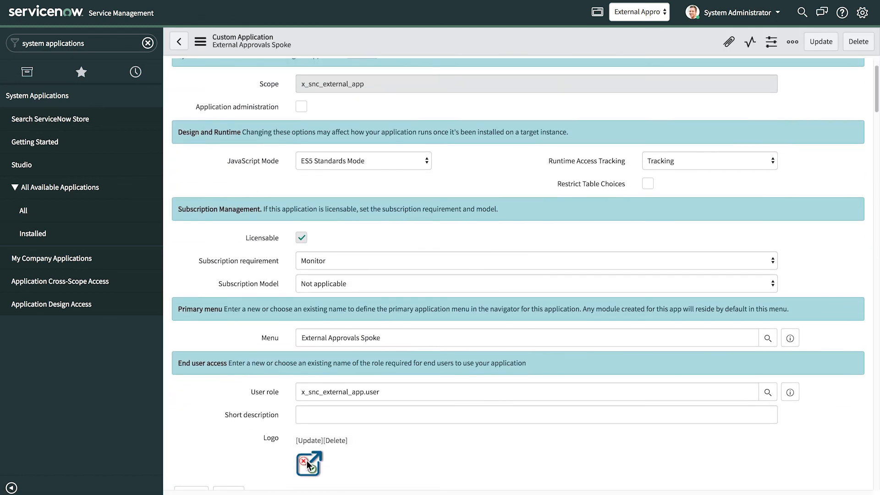
Type 'Provides funcationality for external' into the application's short description.
type("Provides funcationality for external")
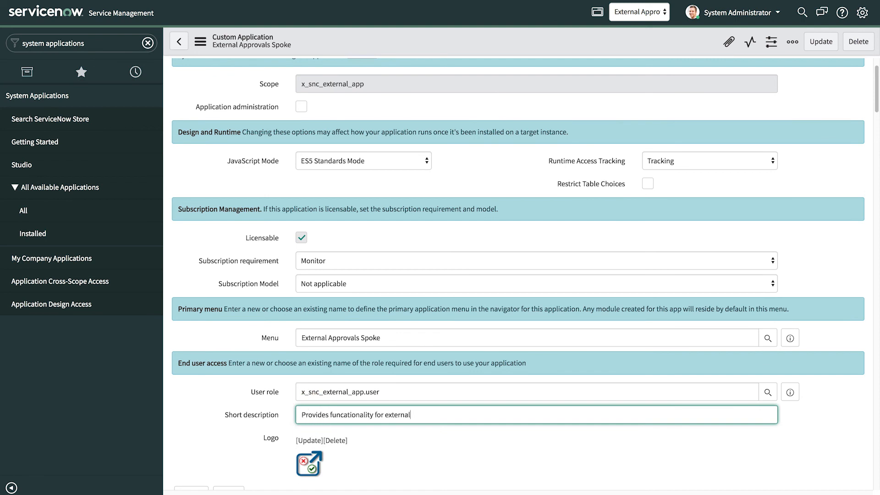